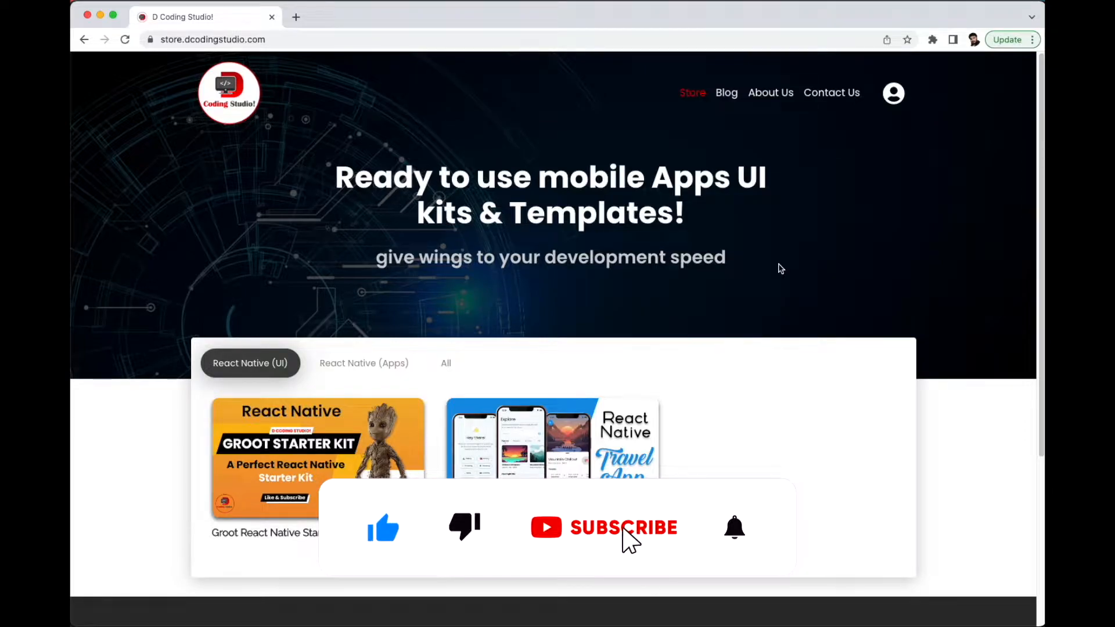
Open the React Native Travel App UI kit product page from its card
left_click(624, 528)
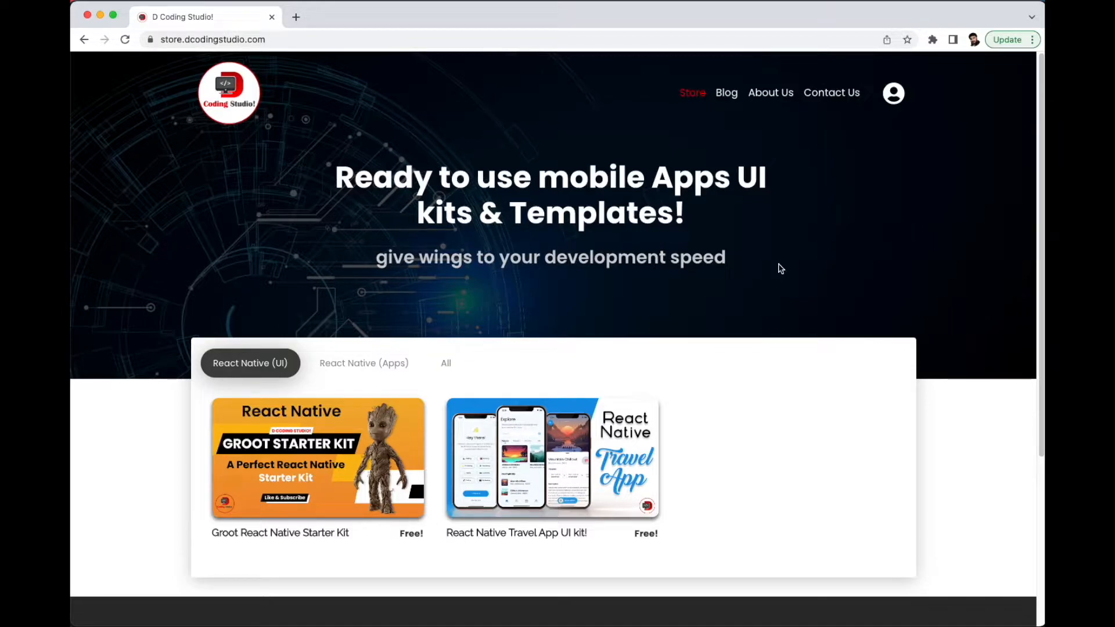
left_click(552, 458)
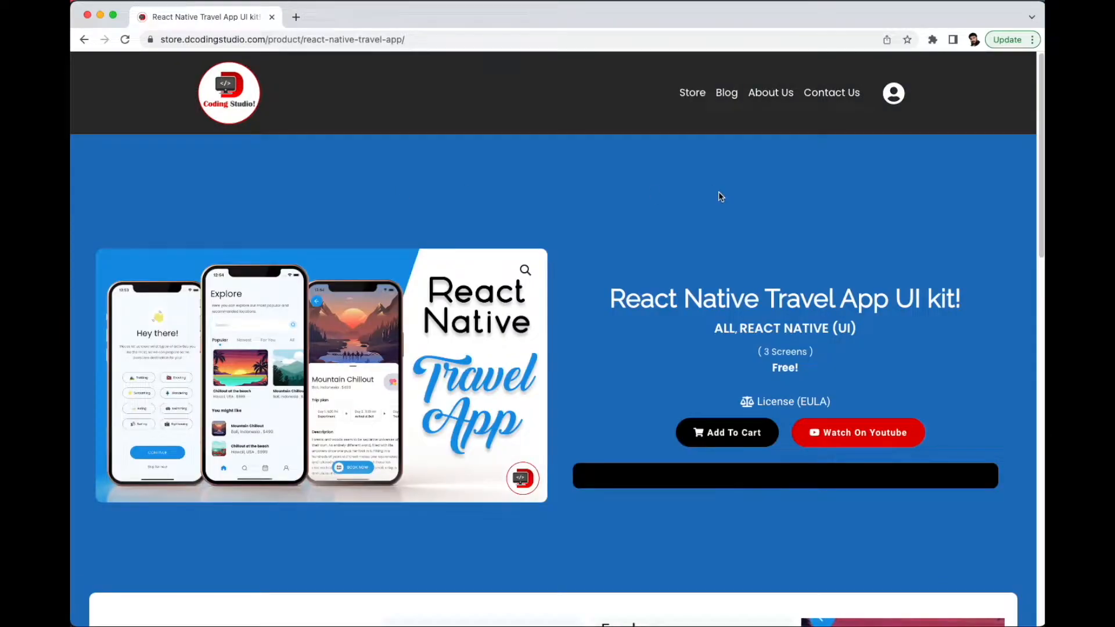
scroll("down", 3)
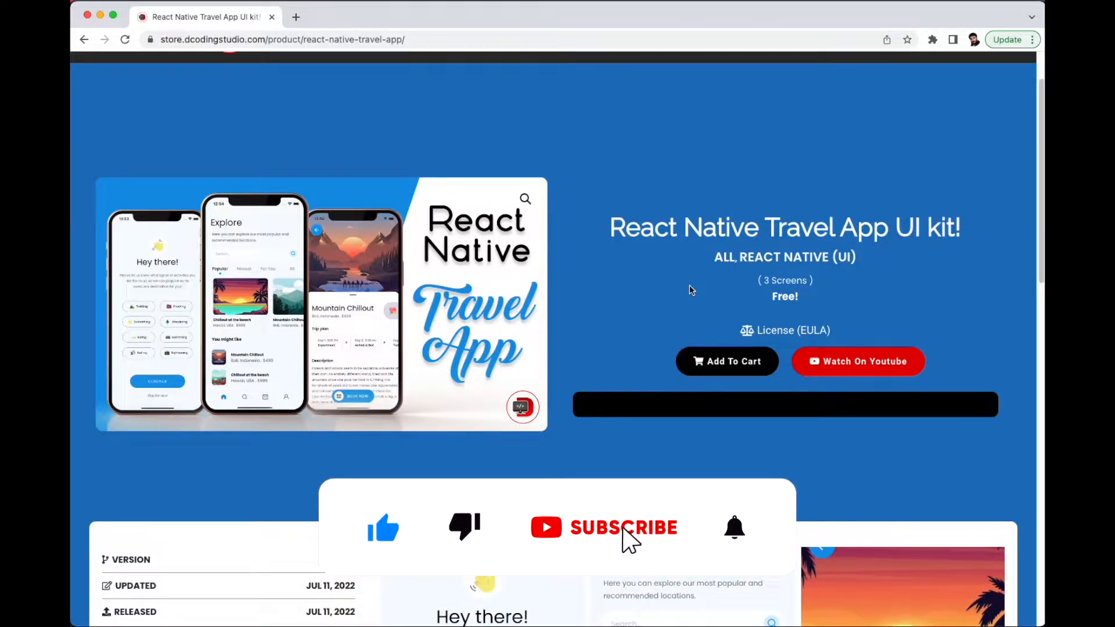
left_click(624, 527)
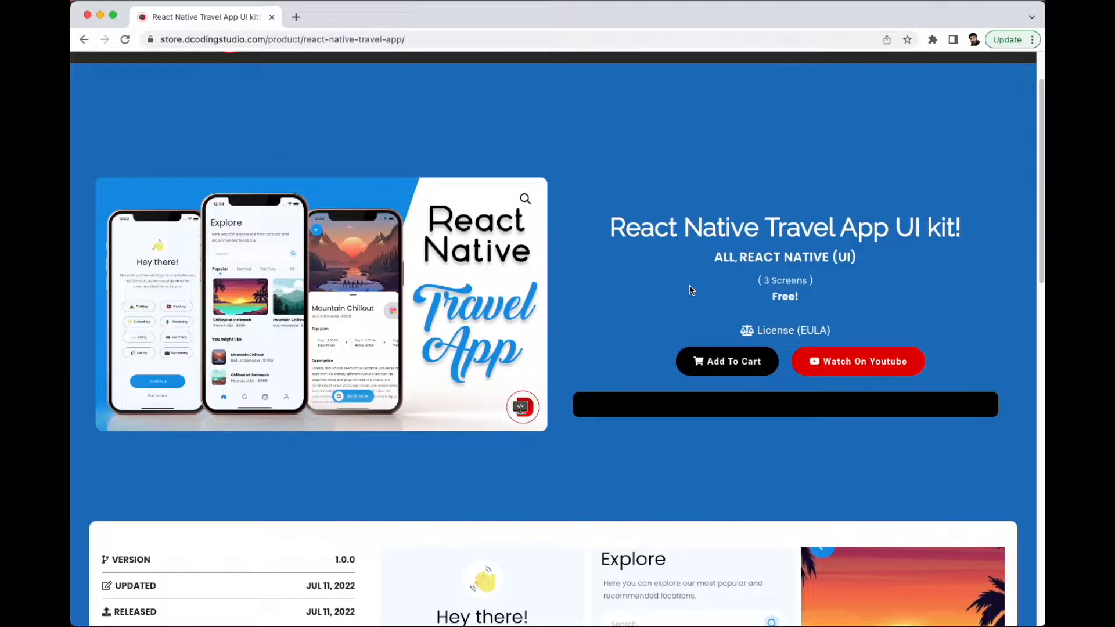
Scroll through the product page's screen previews and back up
scroll("down", 3)
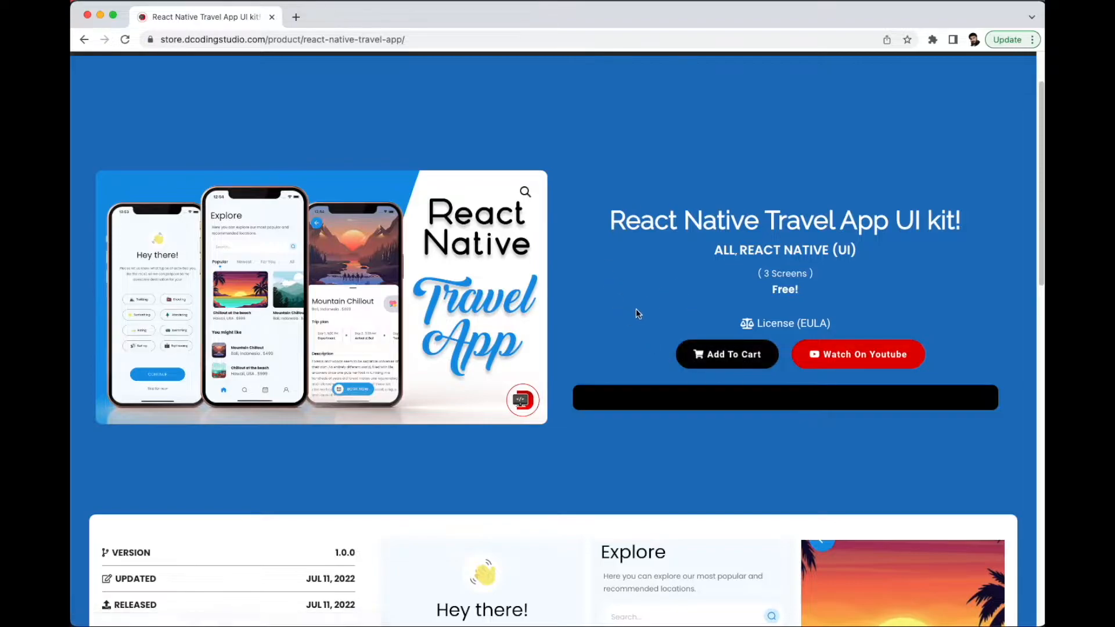
mouse_move(735, 421)
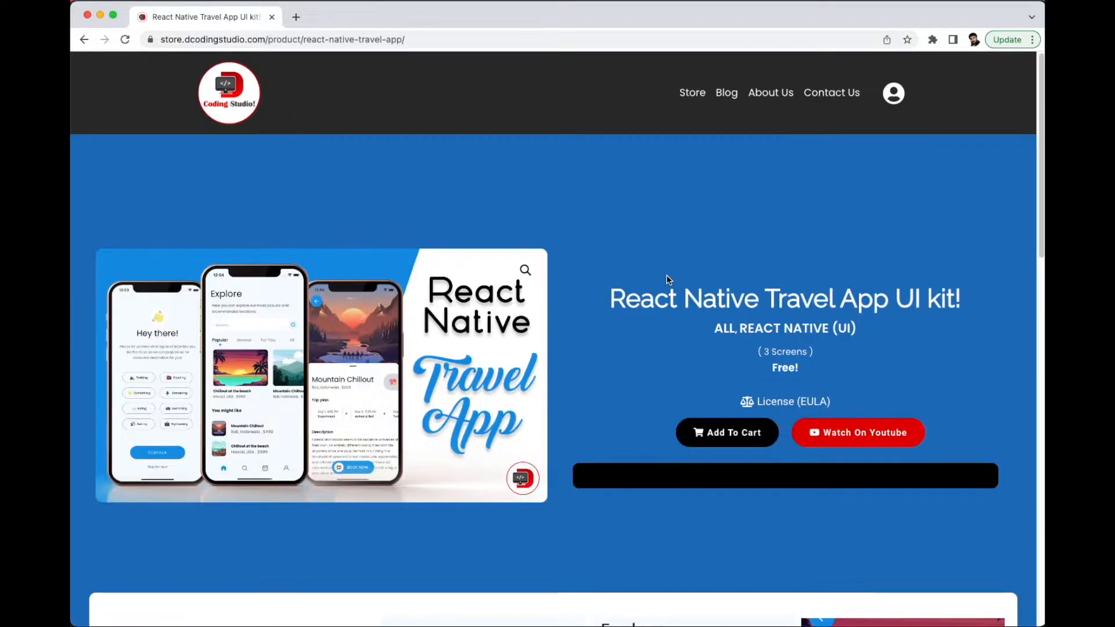
mouse_move(639, 364)
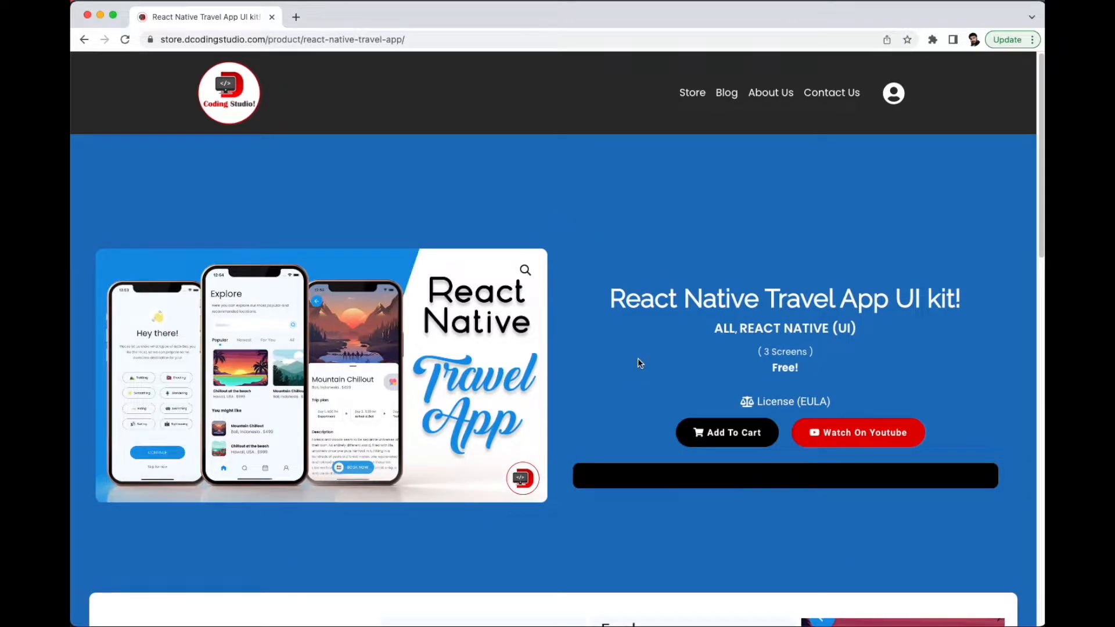
scroll("down", 3)
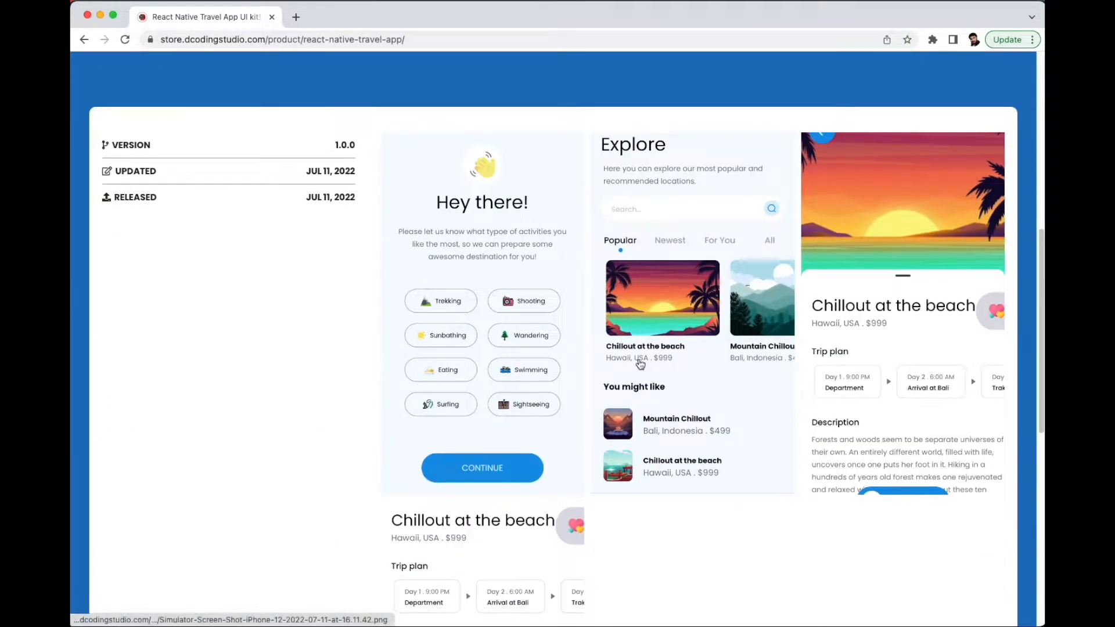
scroll("up", 3)
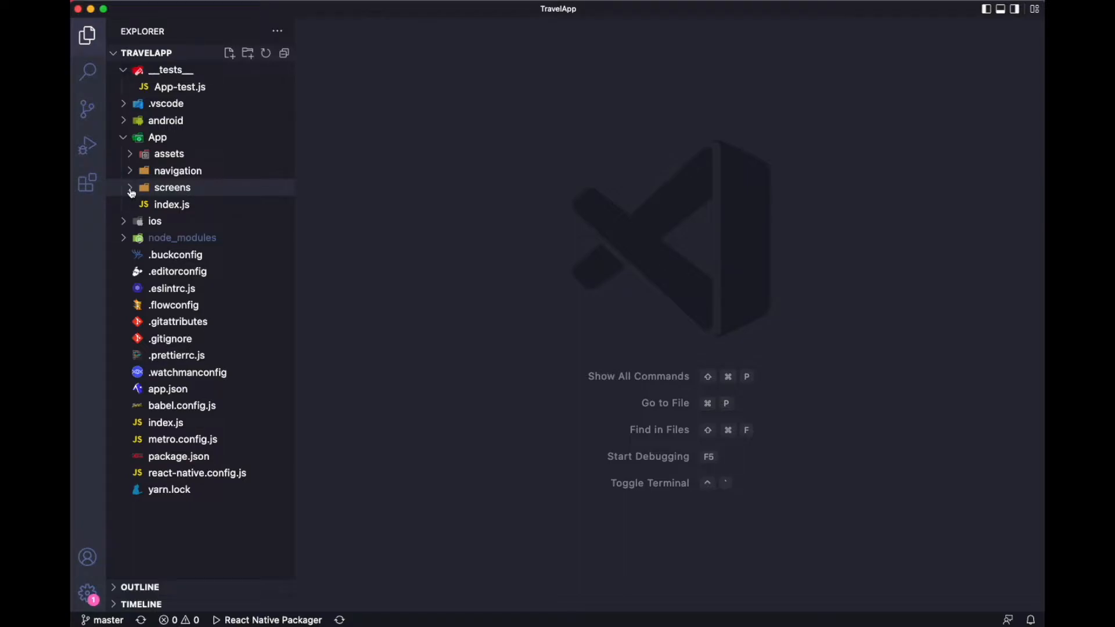
Expand the App/screens folder to reveal CategoryScreen, DetailsScreen and Tabs
left_click(172, 187)
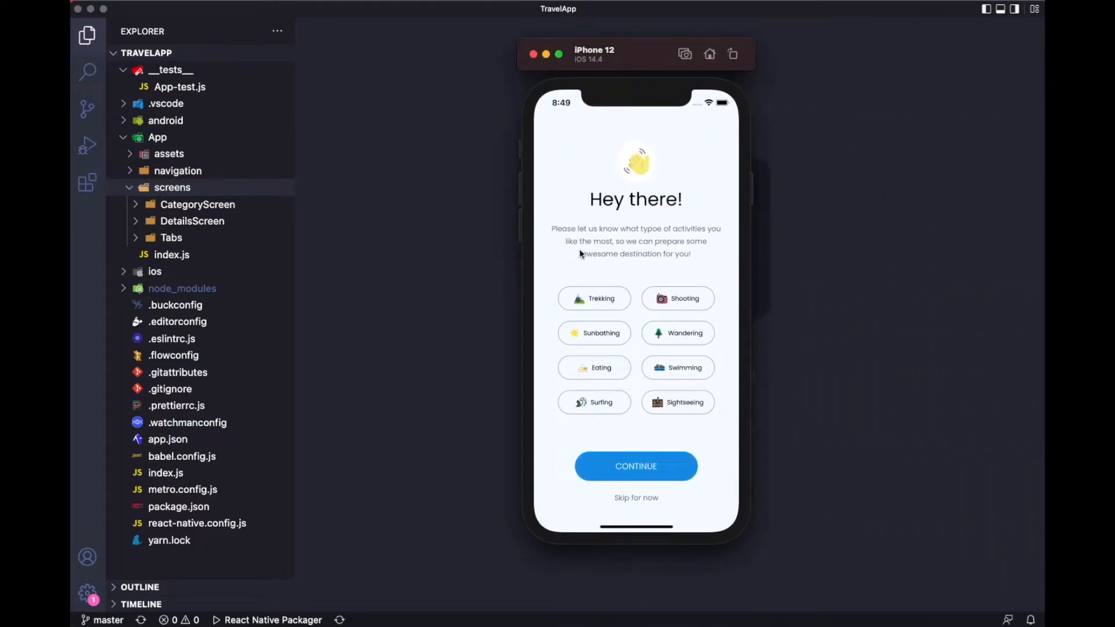
mouse_move(689, 314)
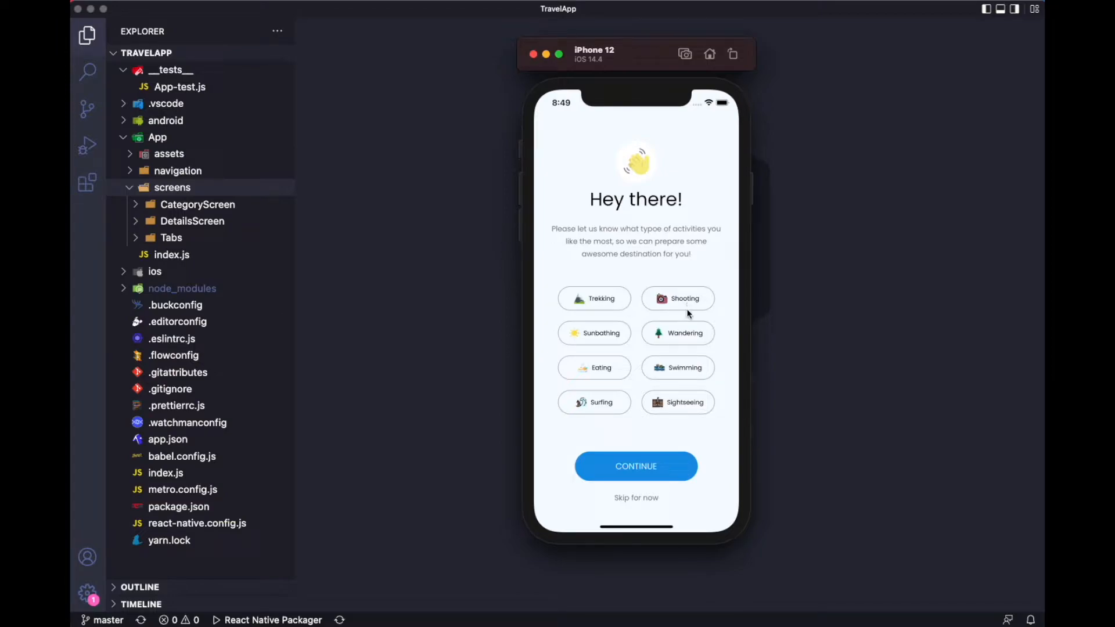
mouse_move(632, 343)
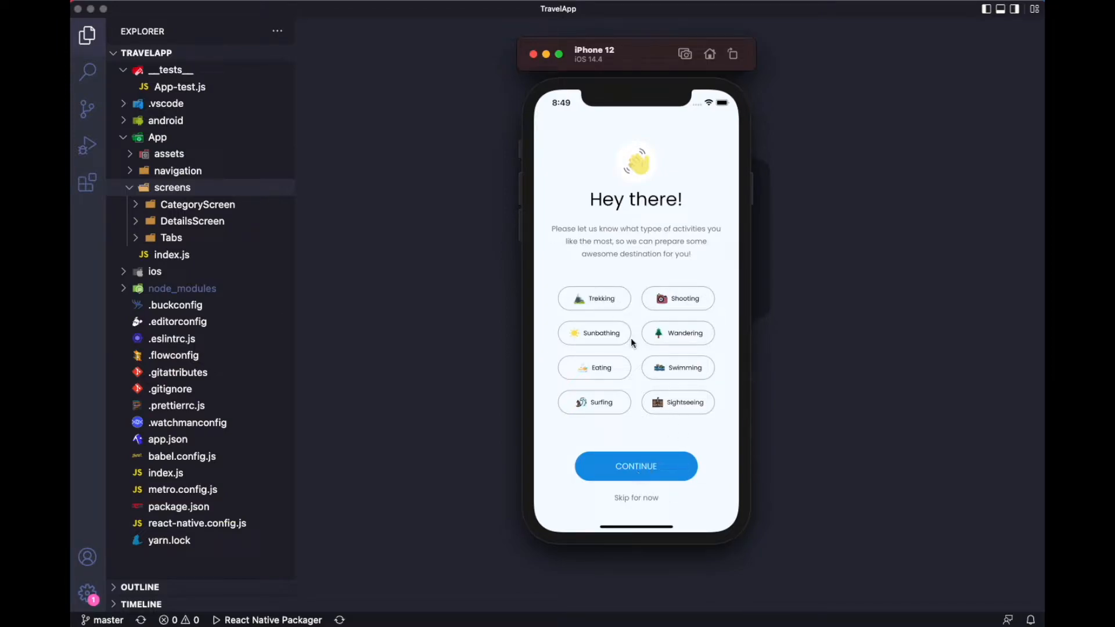
mouse_move(658, 238)
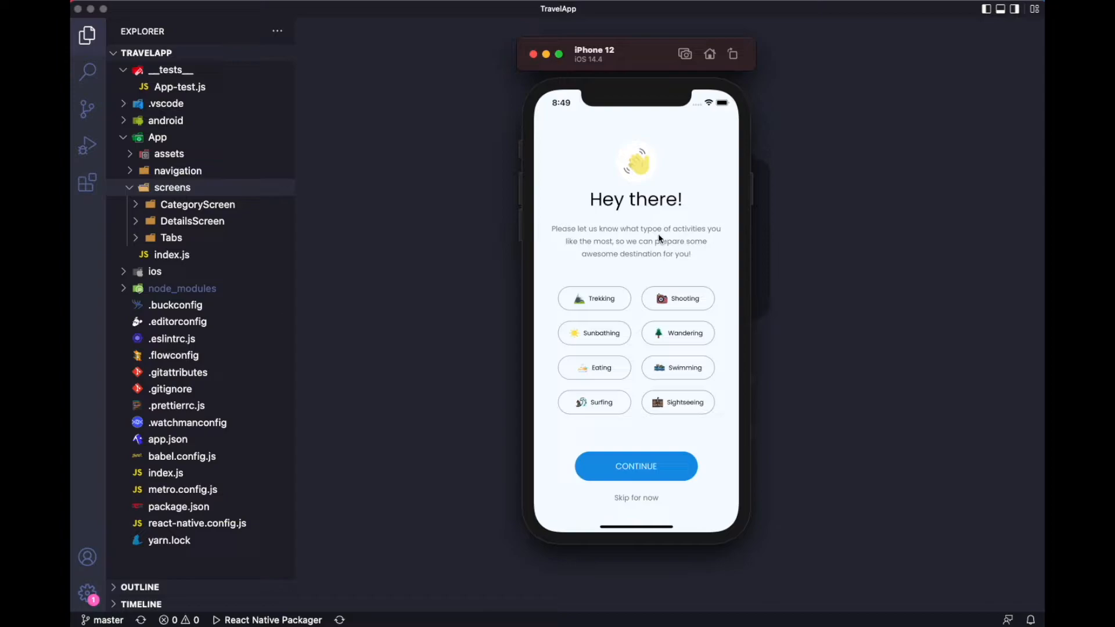
Continue past the welcome screen, then switch Explore through Newest, For You, All and back to Popular
left_click(637, 467)
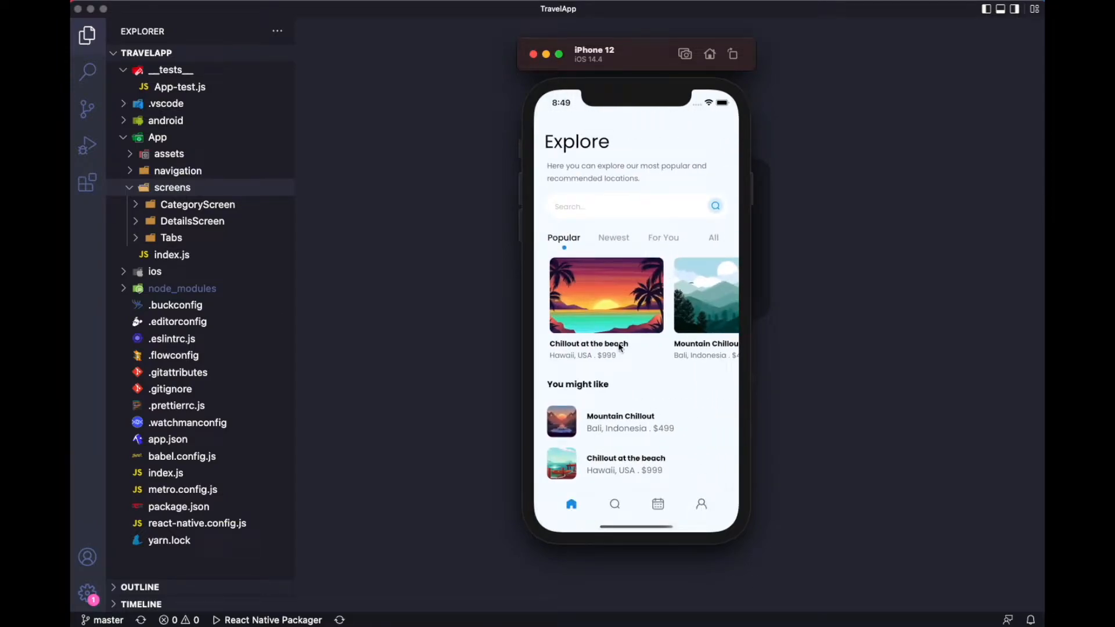
mouse_move(691, 361)
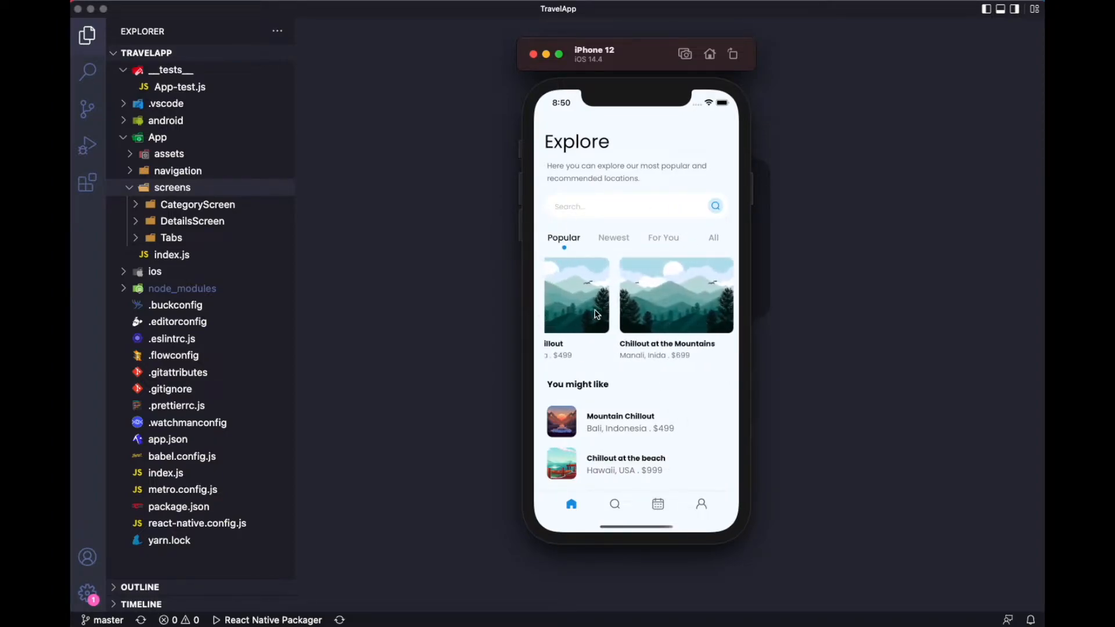
left_click(651, 308)
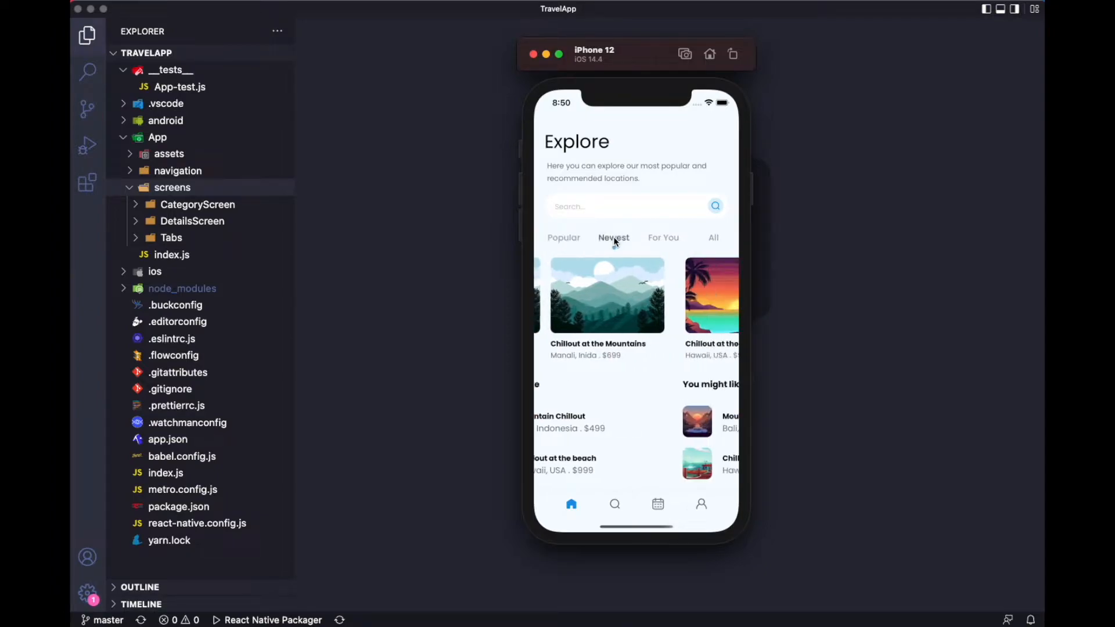
left_click(663, 237)
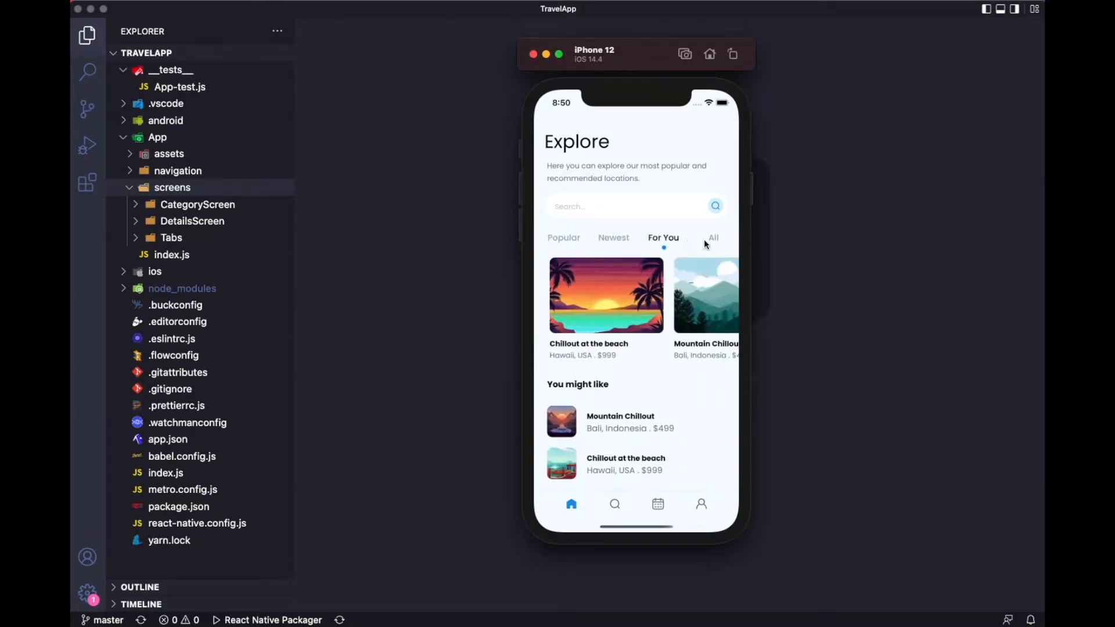
left_click(713, 237)
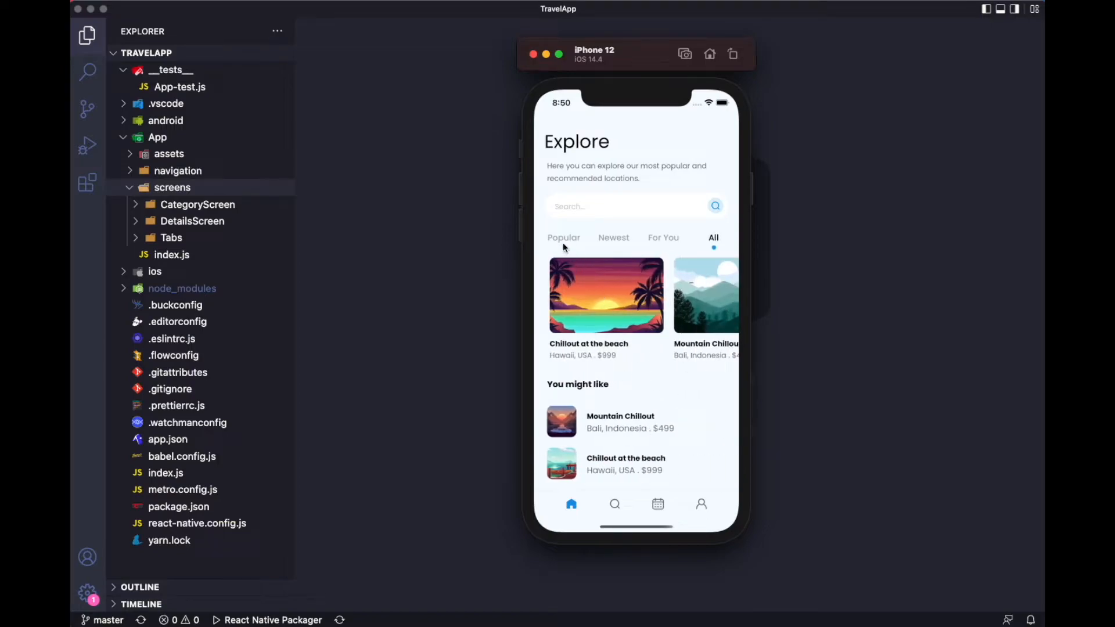
left_click(565, 237)
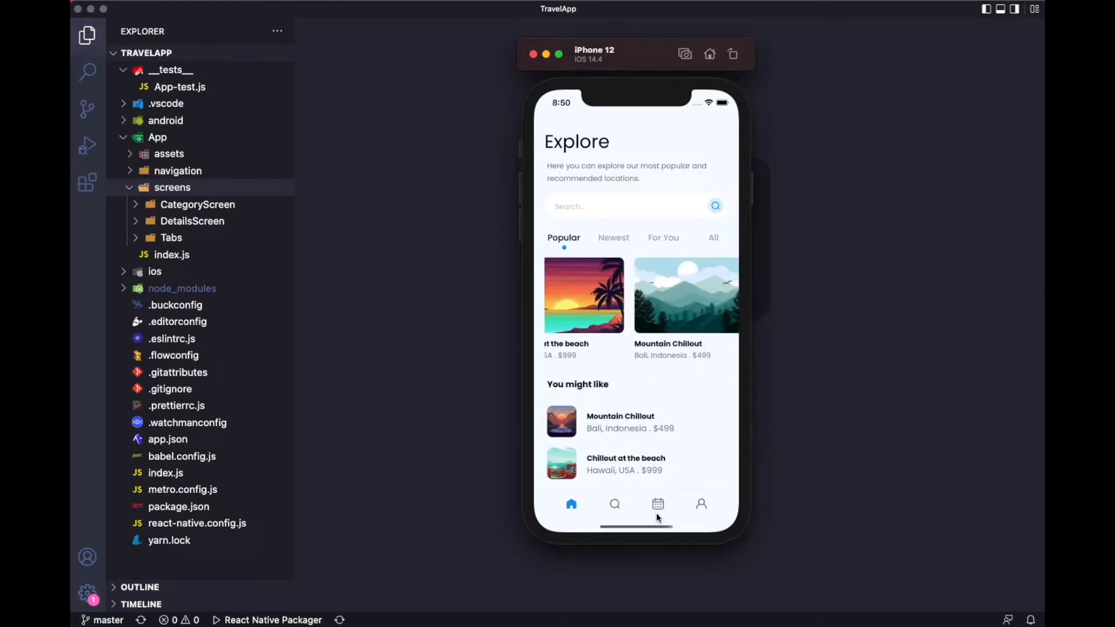
left_click(701, 504)
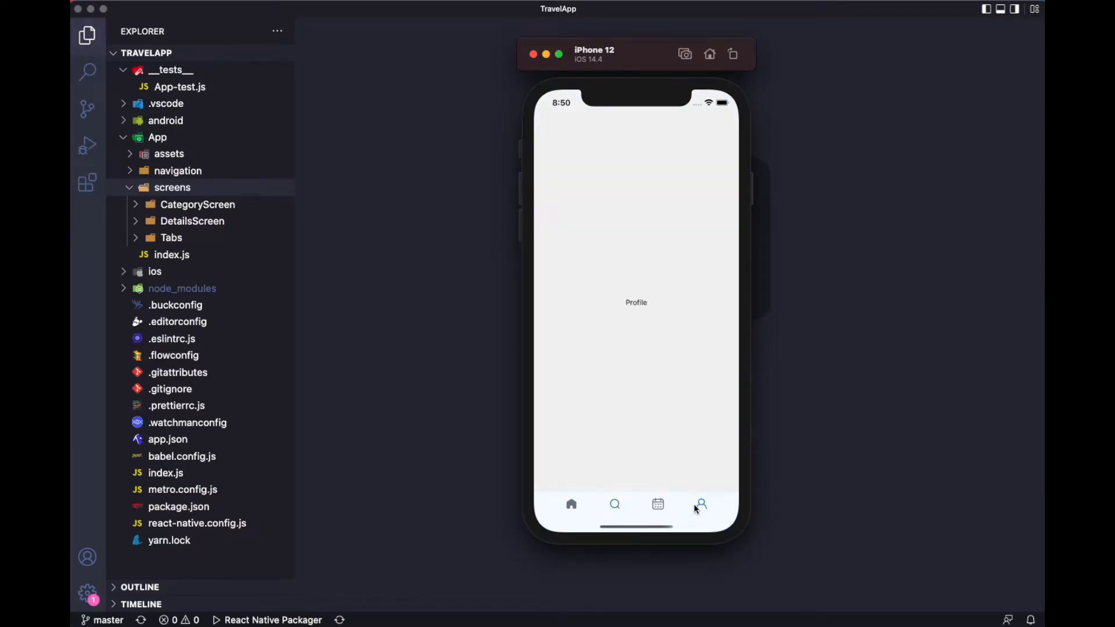
left_click(571, 504)
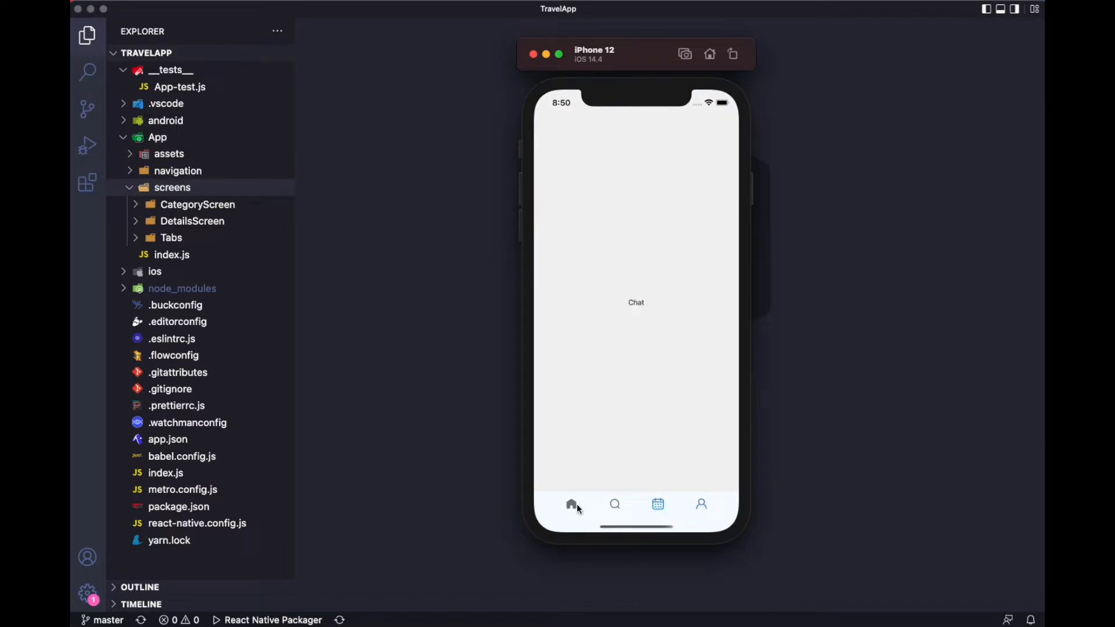
mouse_move(572, 509)
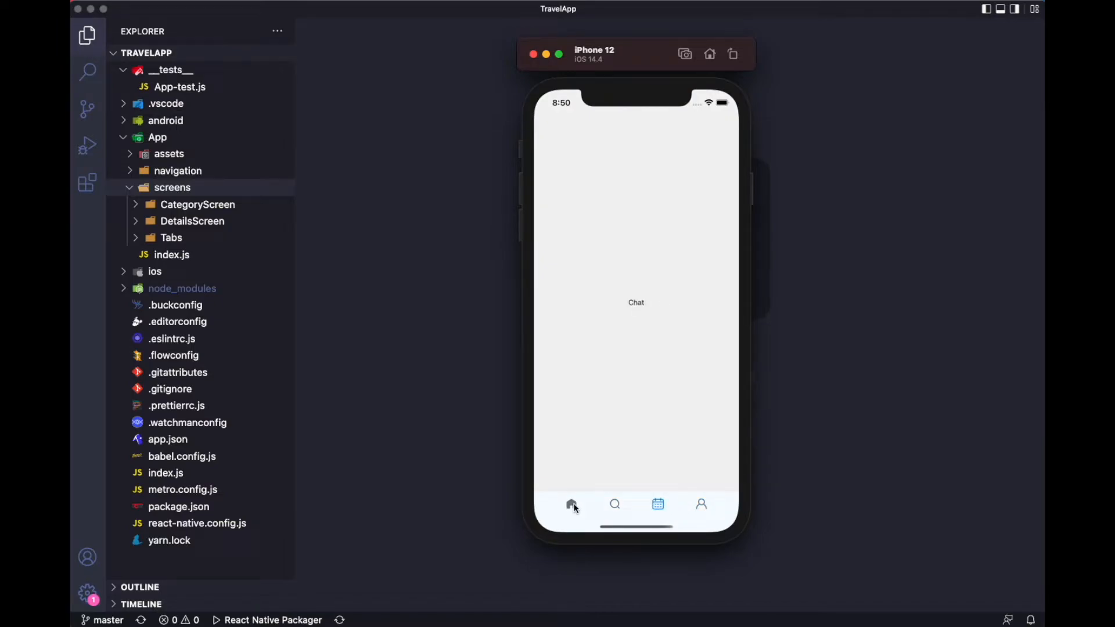
left_click(571, 504)
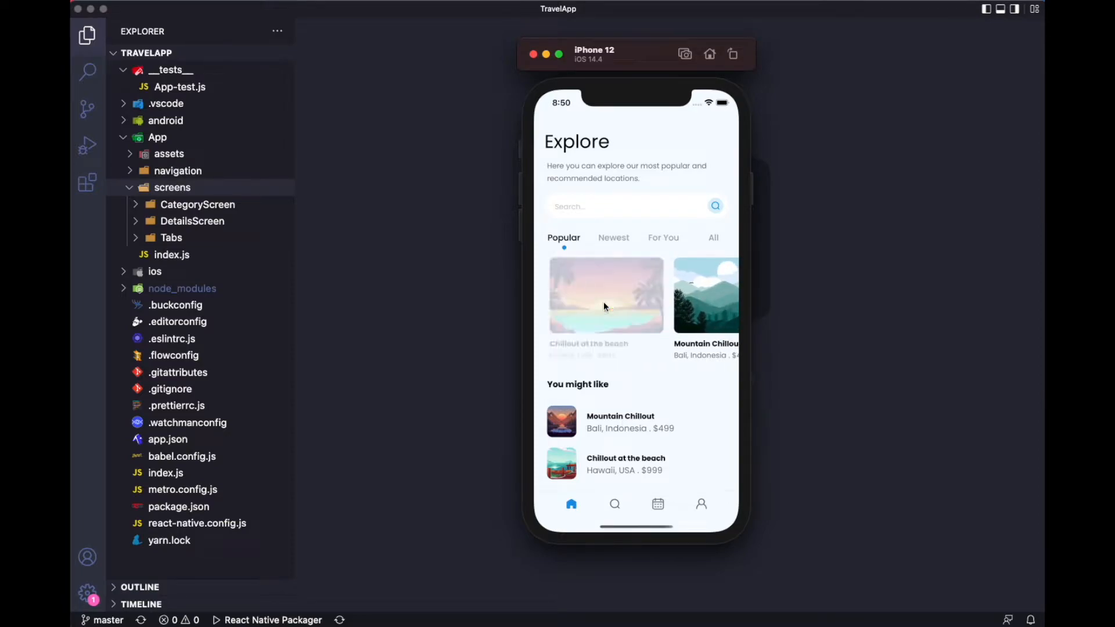
Open the Chillout at the beach details and scroll through its trip plan and description
left_click(606, 295)
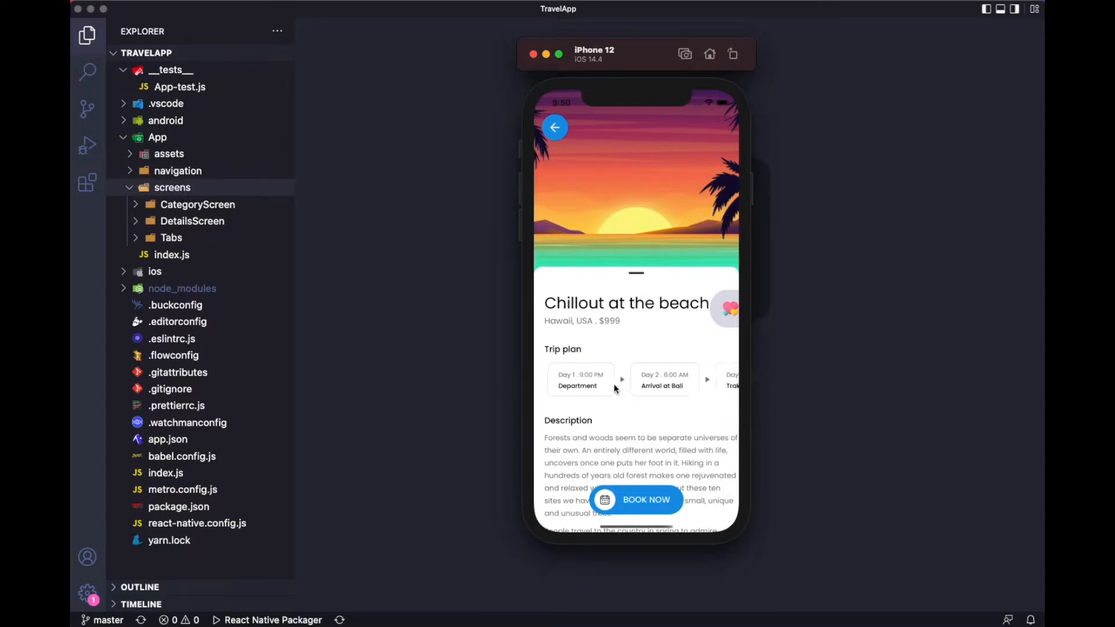
scroll("down", 3)
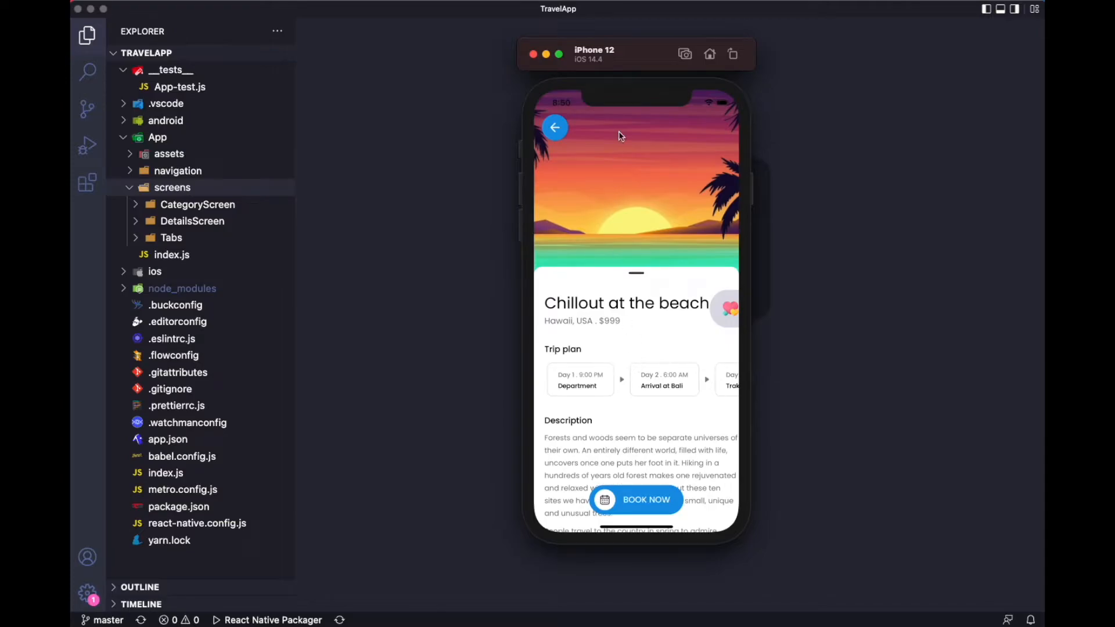
left_click(555, 128)
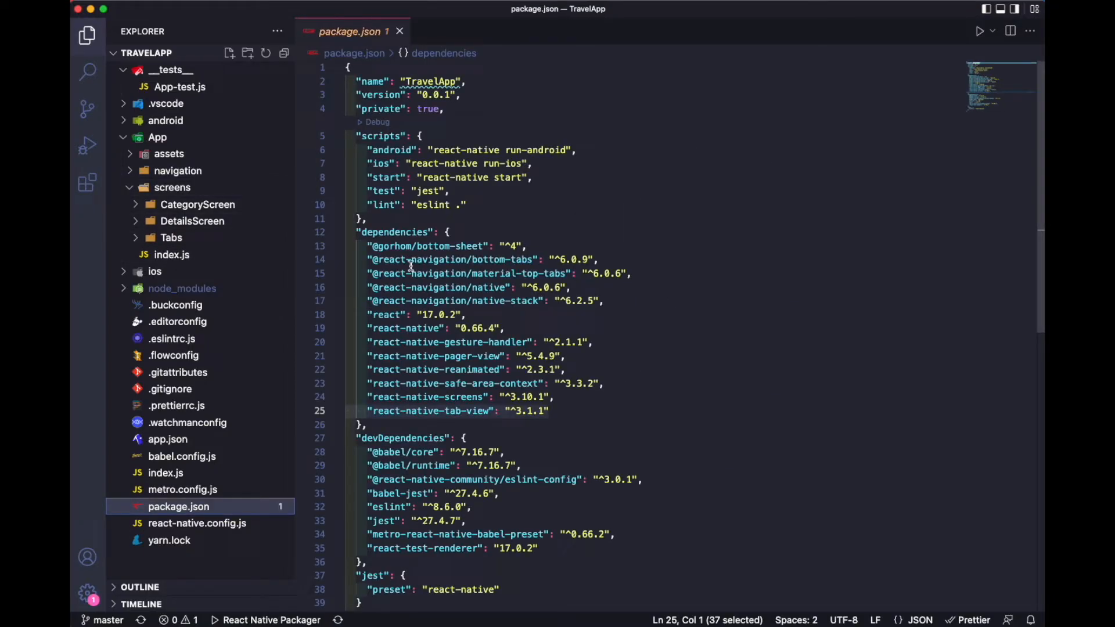
View MainNavigator.js and BottomTabs.js in the navigation folder, then expand CategoryScreen
left_click(177, 170)
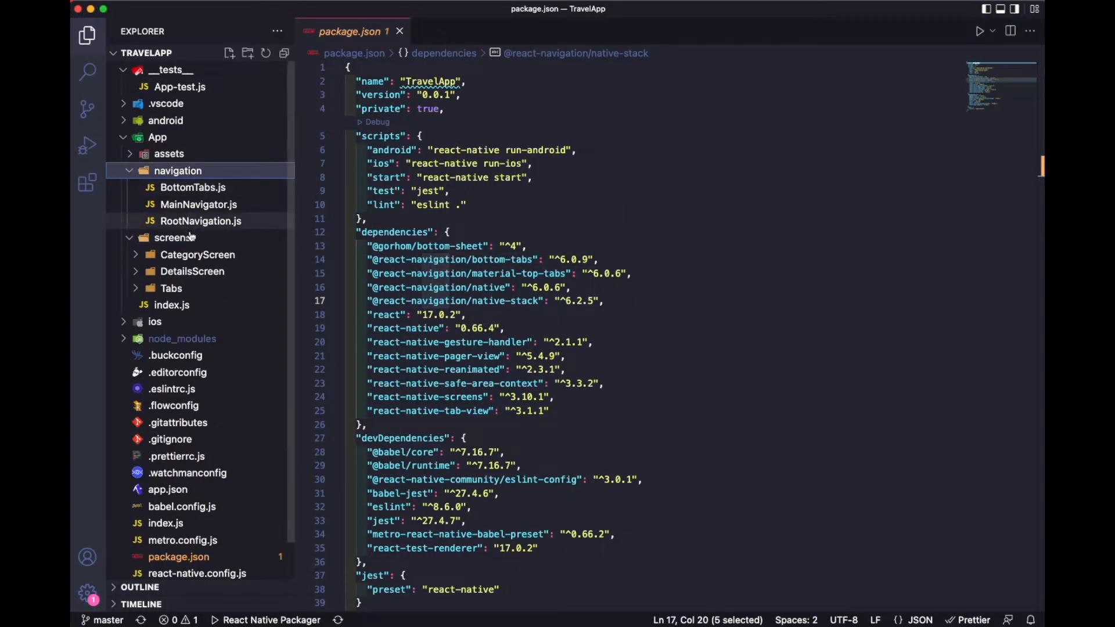
left_click(199, 205)
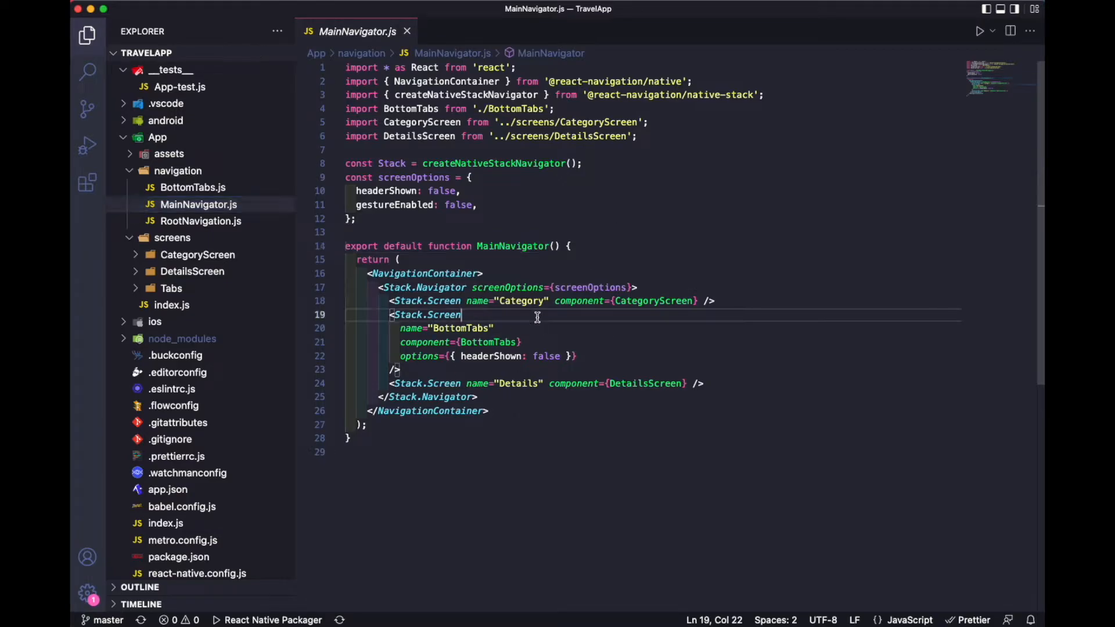
left_click(191, 187)
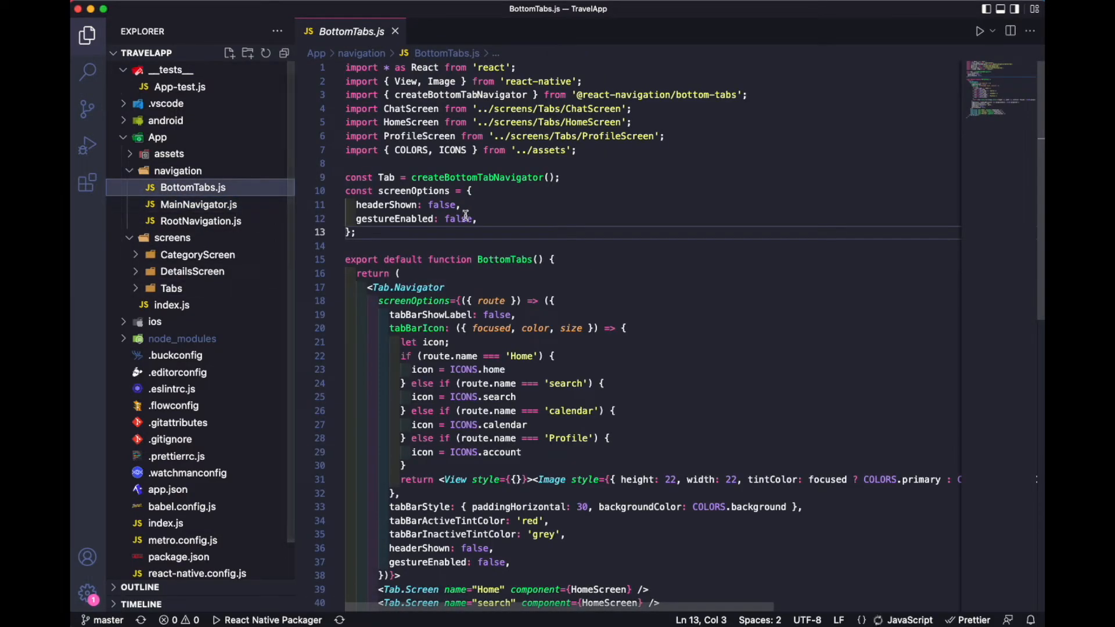
scroll("down", 3)
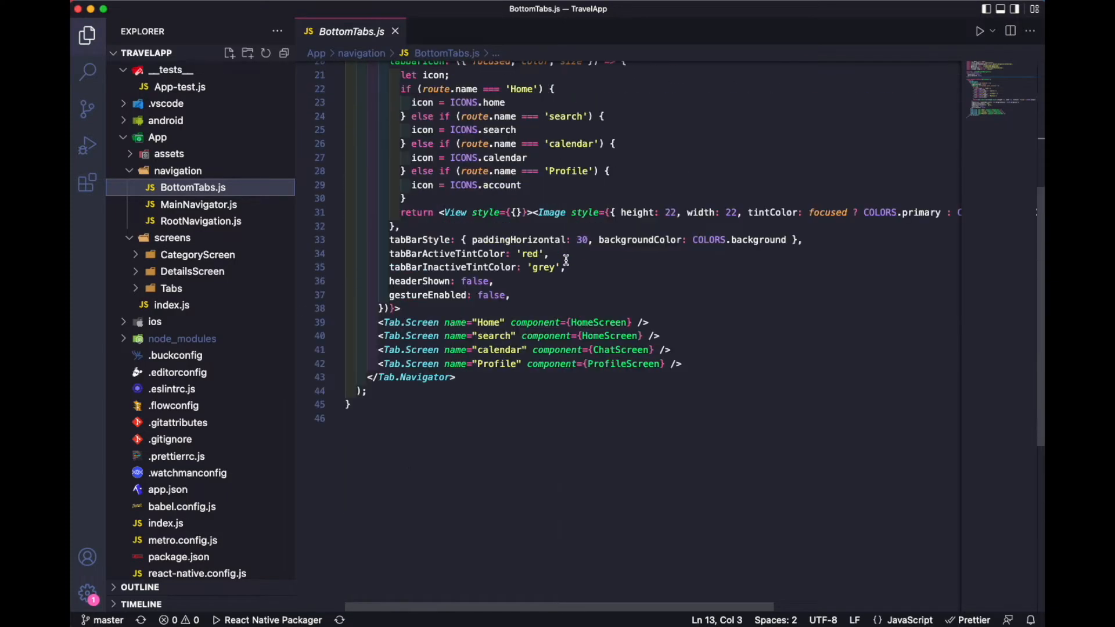
left_click(197, 255)
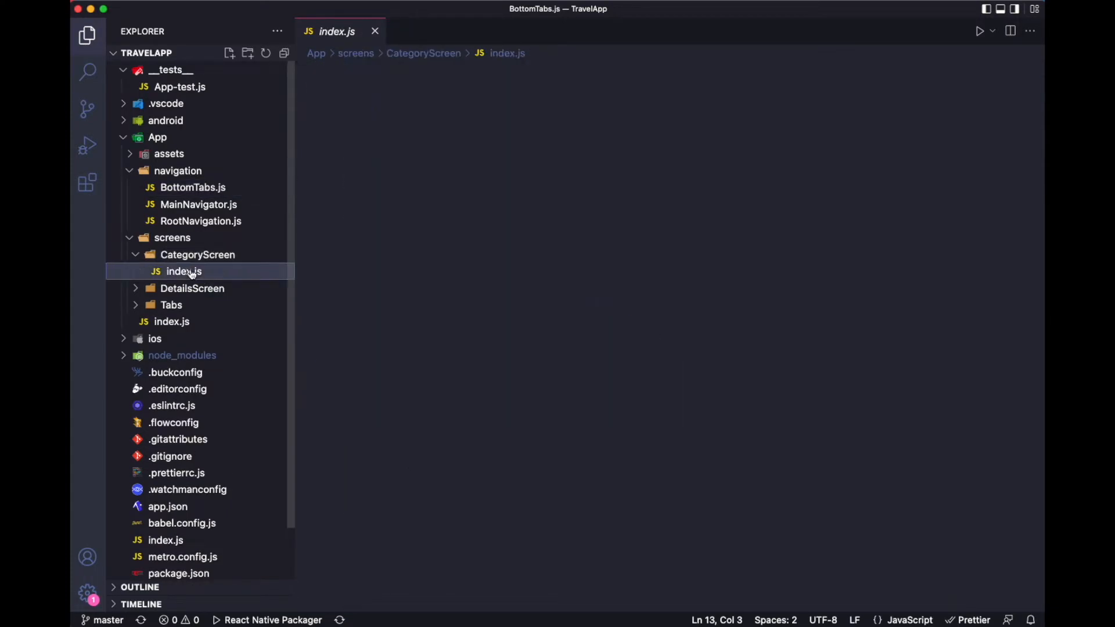
Scroll CategoryScreen/index.js down to the FlatList rendering ACTIVITY_DATA as two-column activities
double_click(183, 272)
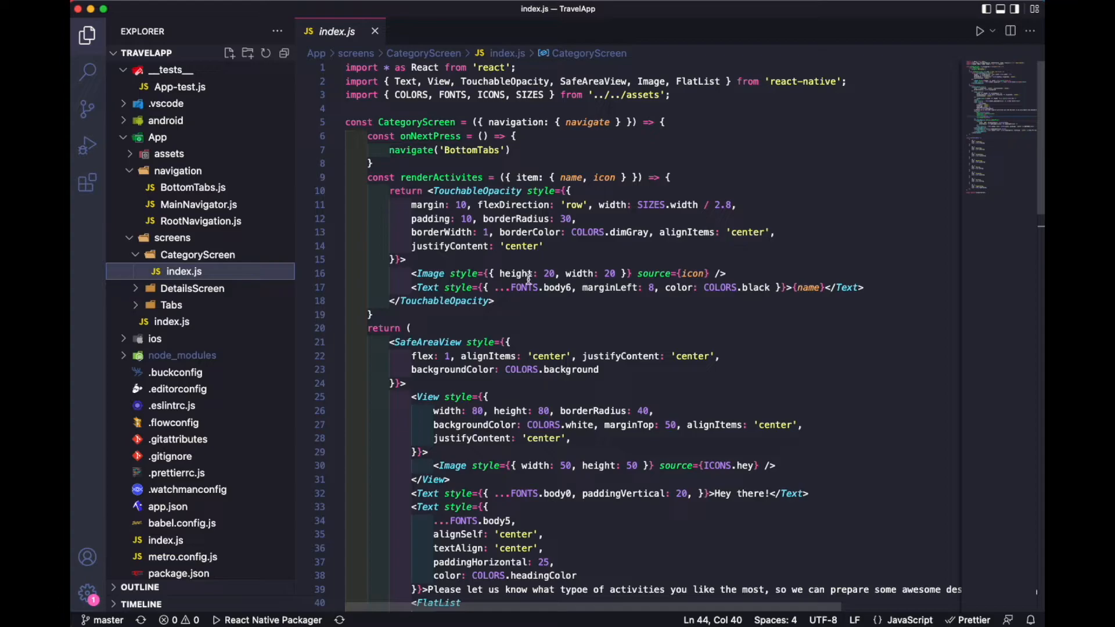
scroll("down", 3)
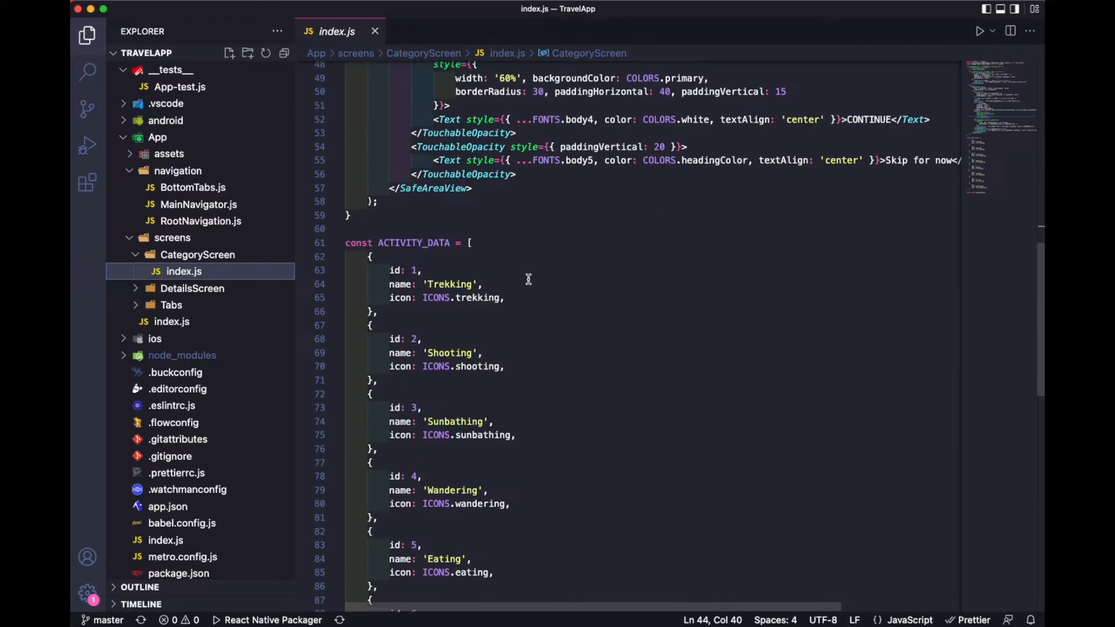
scroll("down", 3)
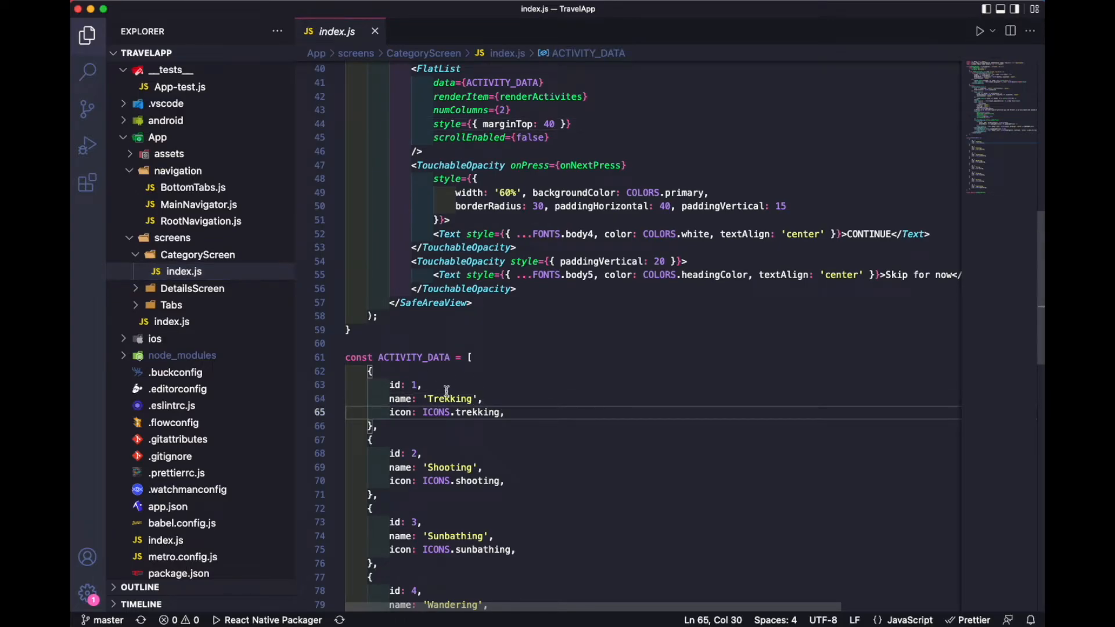
double_click(449, 398)
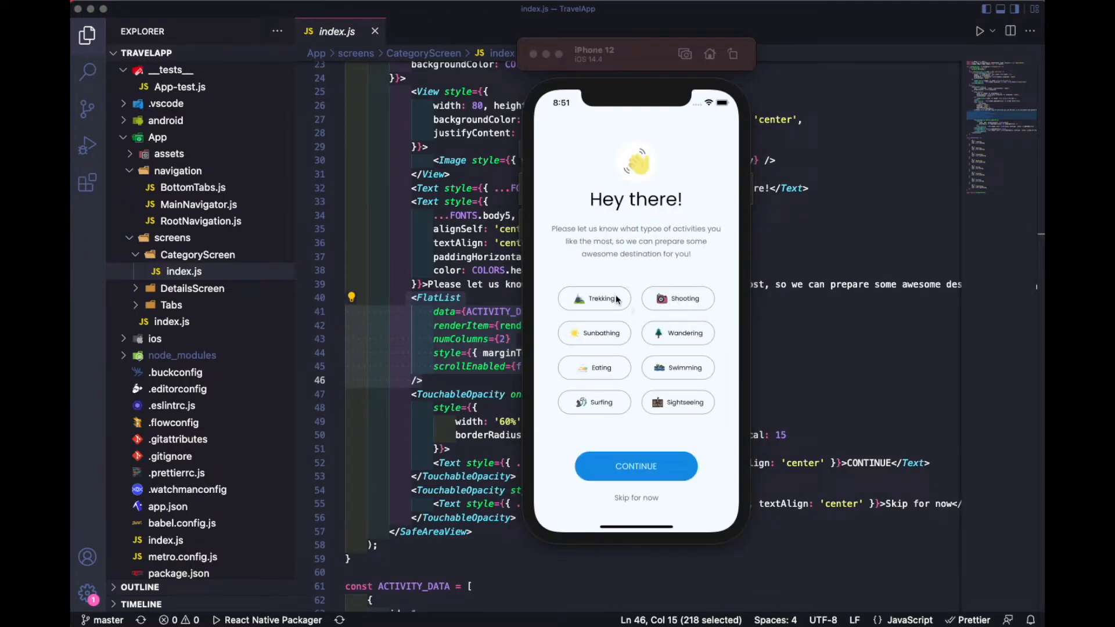
mouse_move(747, 404)
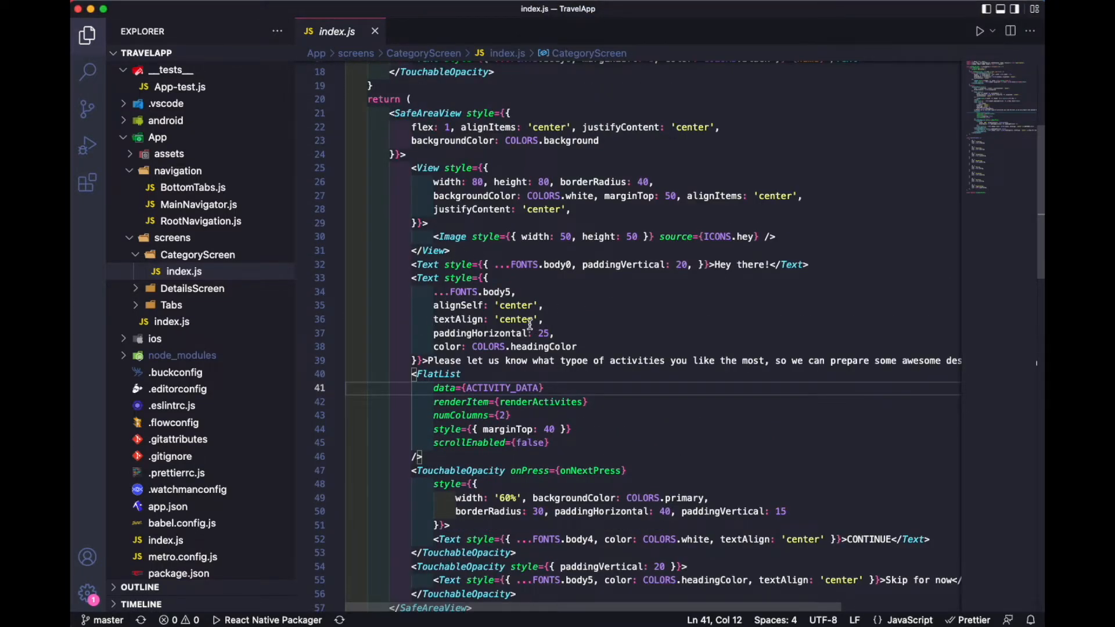
scroll("down", 3)
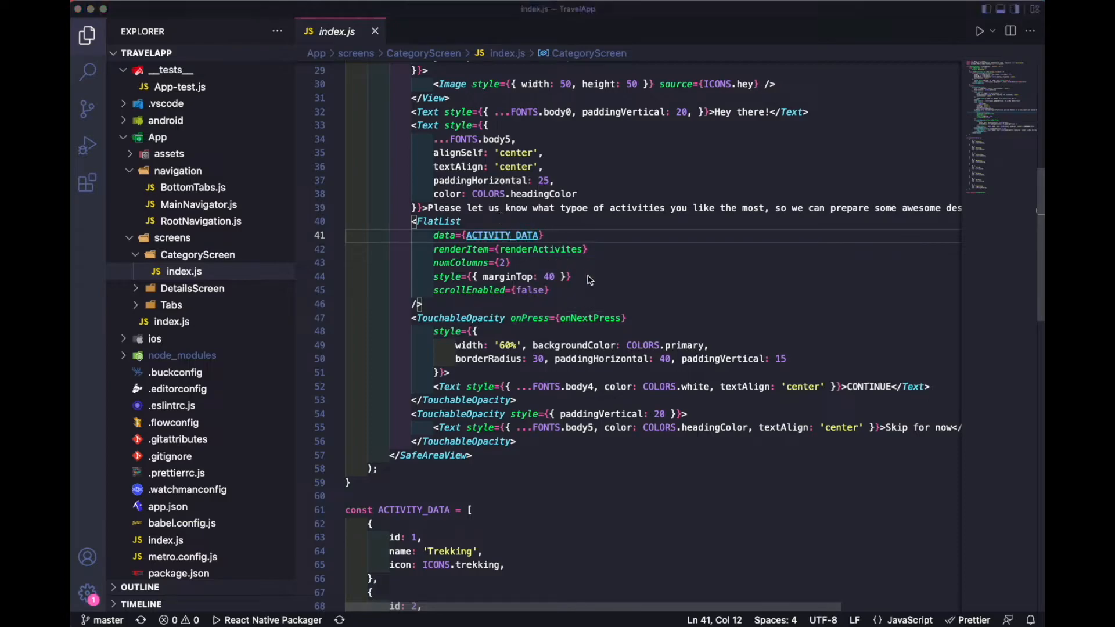
mouse_move(648, 588)
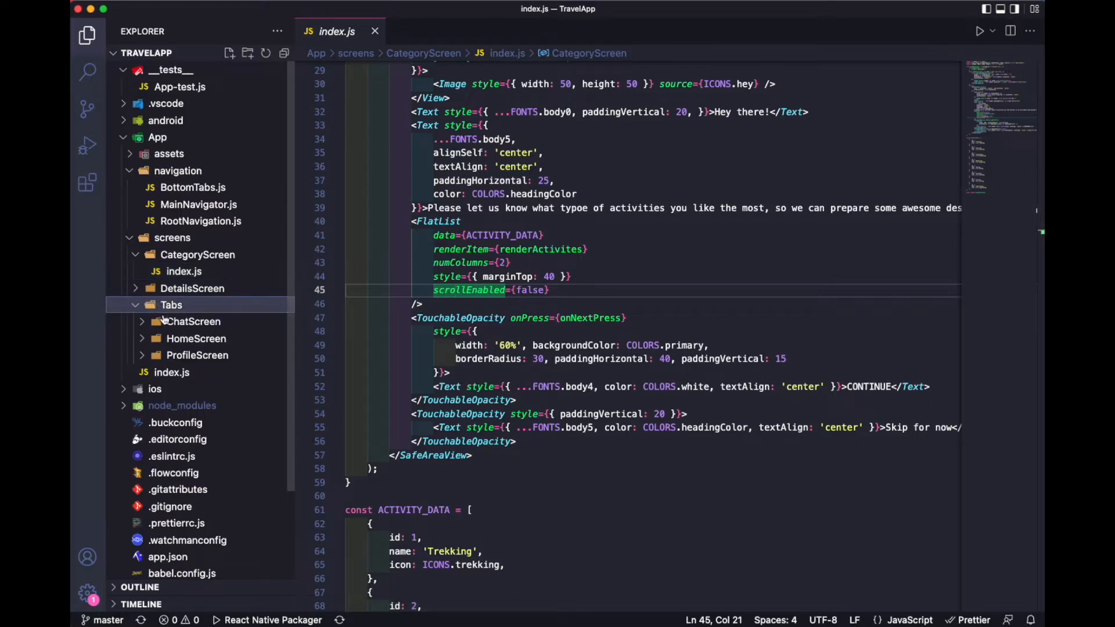
Open HomeScreen/index.js, then TopTabs/index.js with its custom animated tab bar
left_click(195, 339)
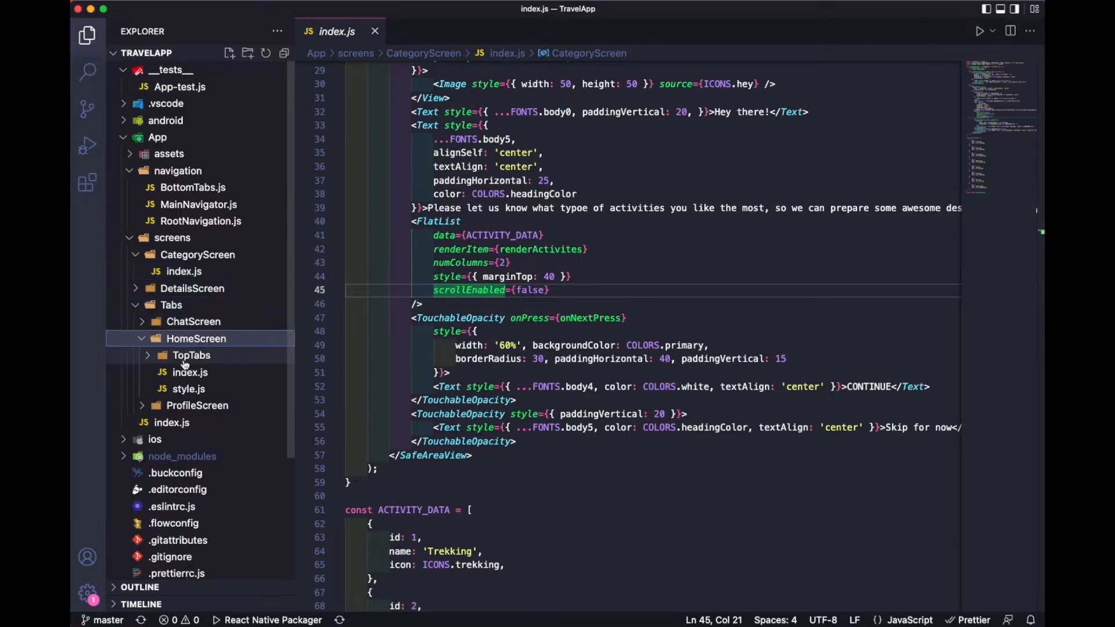
left_click(191, 372)
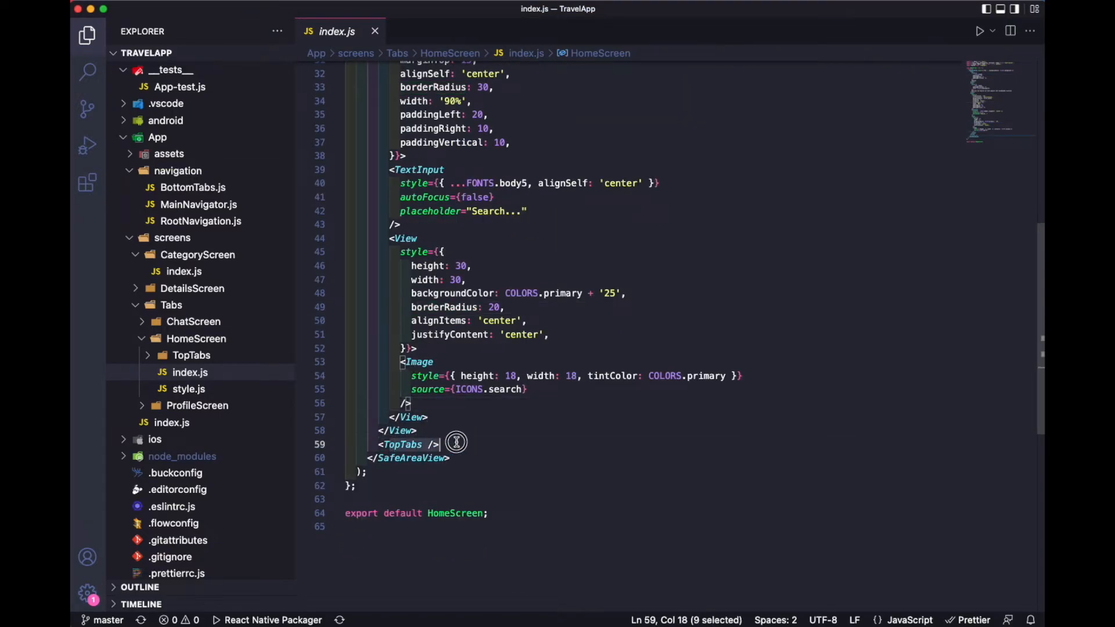
left_click(190, 355)
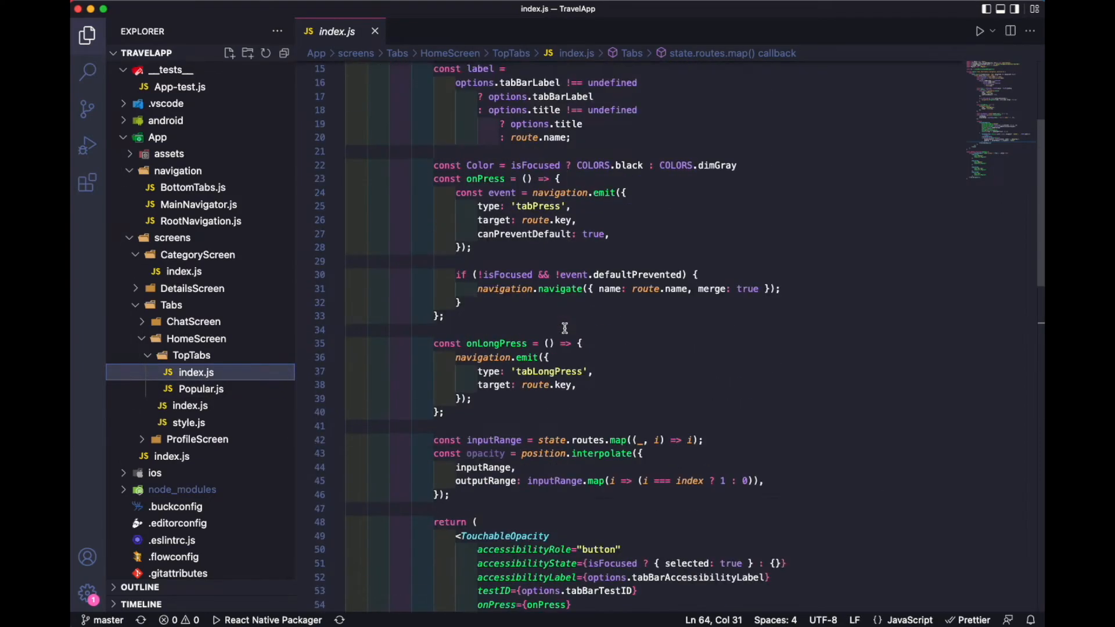
scroll("down", 3)
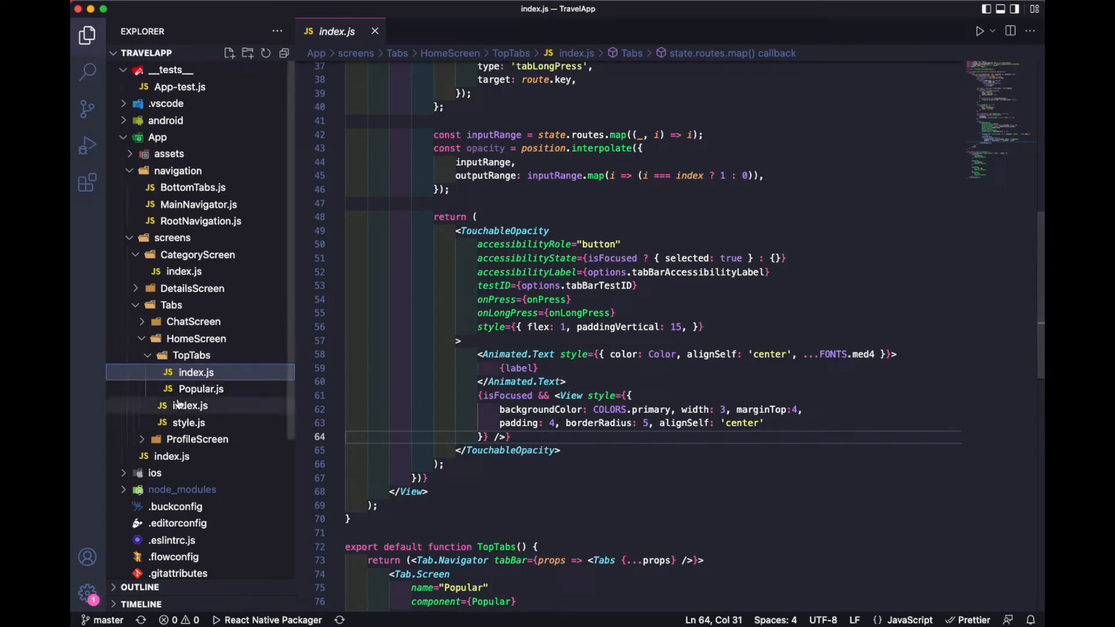
Open Popular.js and scroll through its renderMightLike list code beside the simulator
left_click(201, 389)
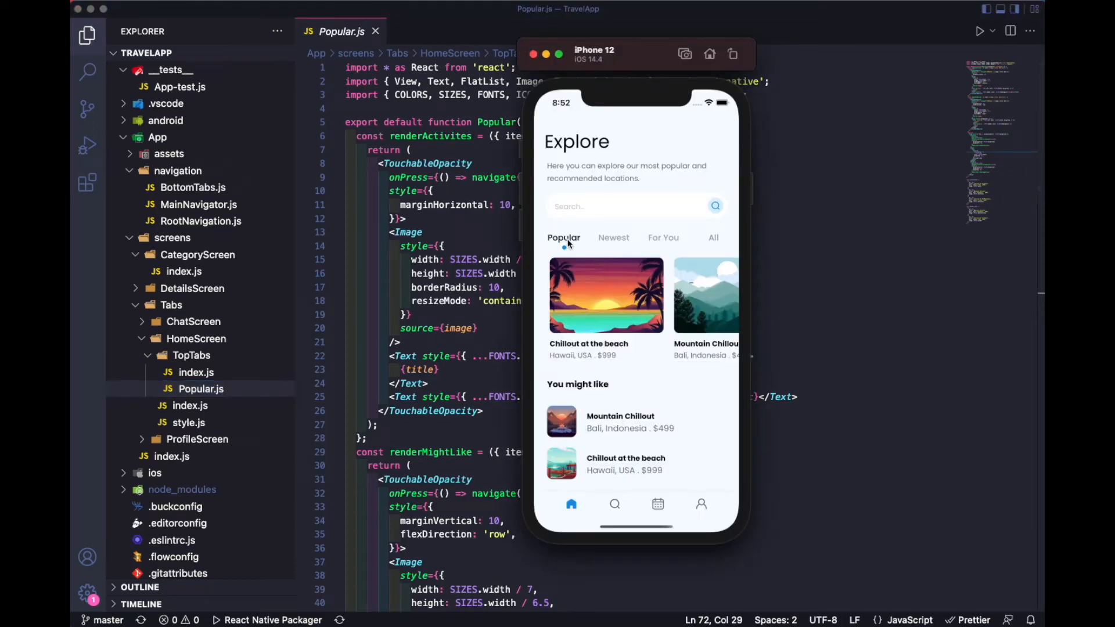
mouse_move(659, 374)
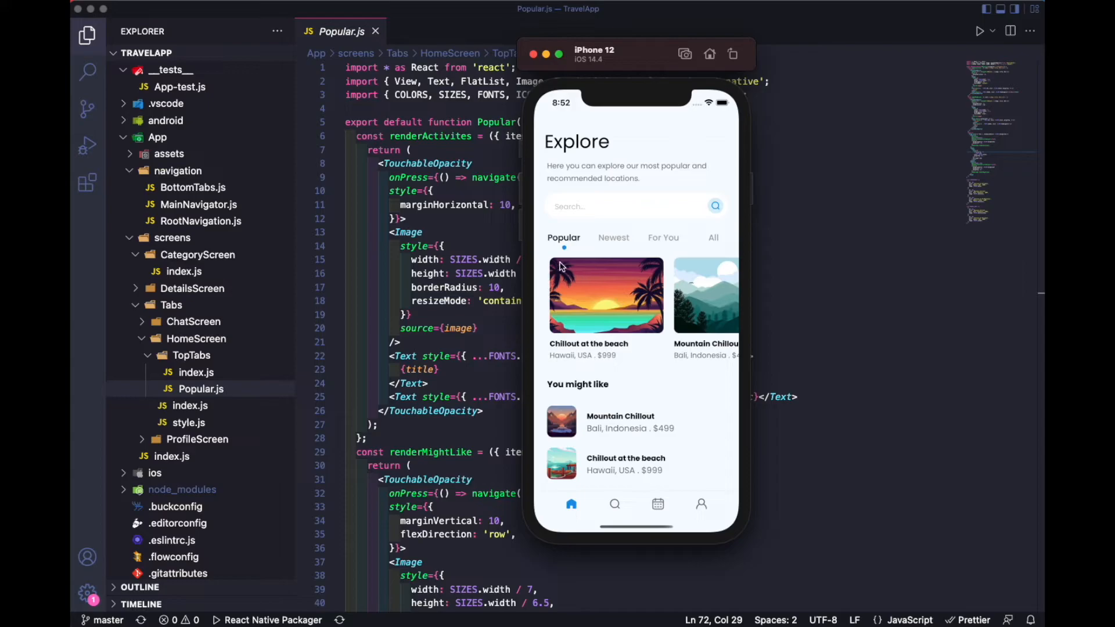
mouse_move(404, 254)
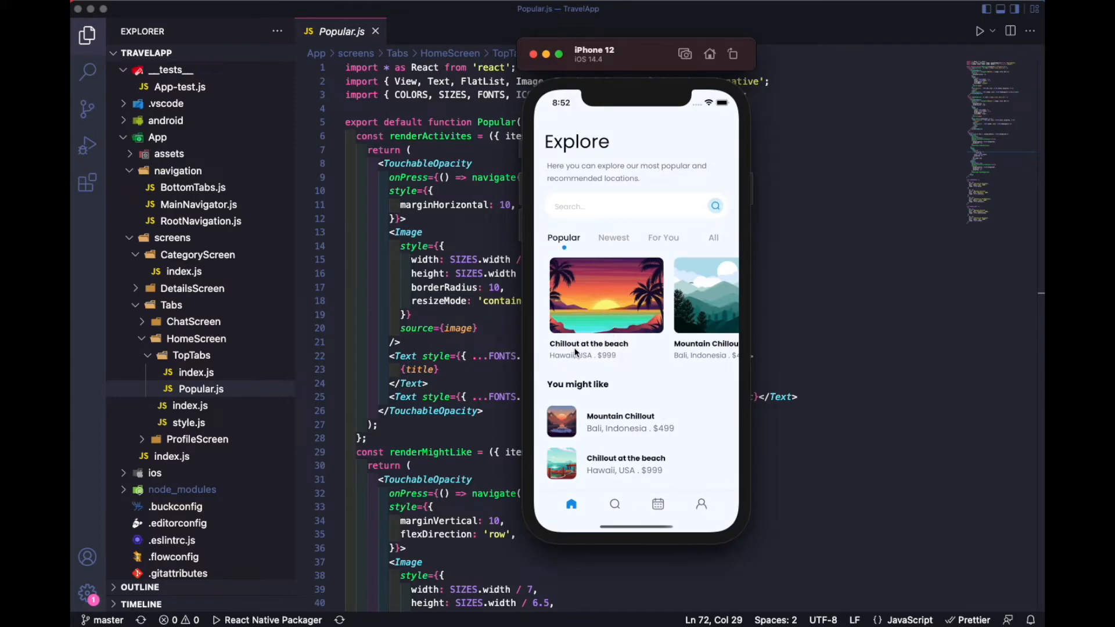
scroll("down", 3)
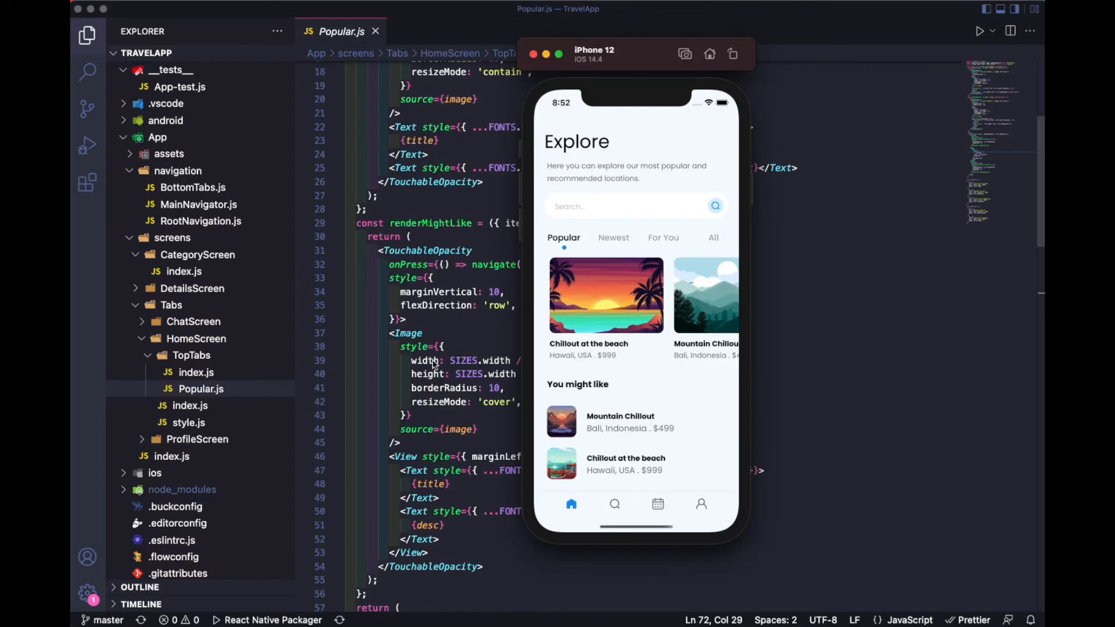
scroll("down", 3)
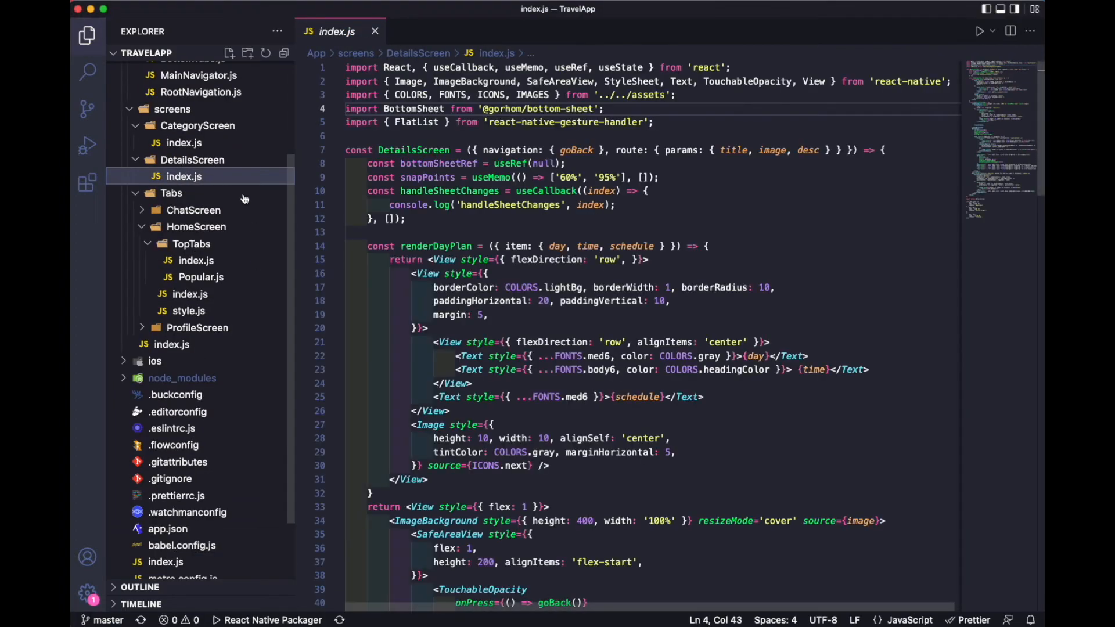
Scroll DetailsScreen/index.js down to its BottomSheet and day-plan FlatList code
scroll("down", 3)
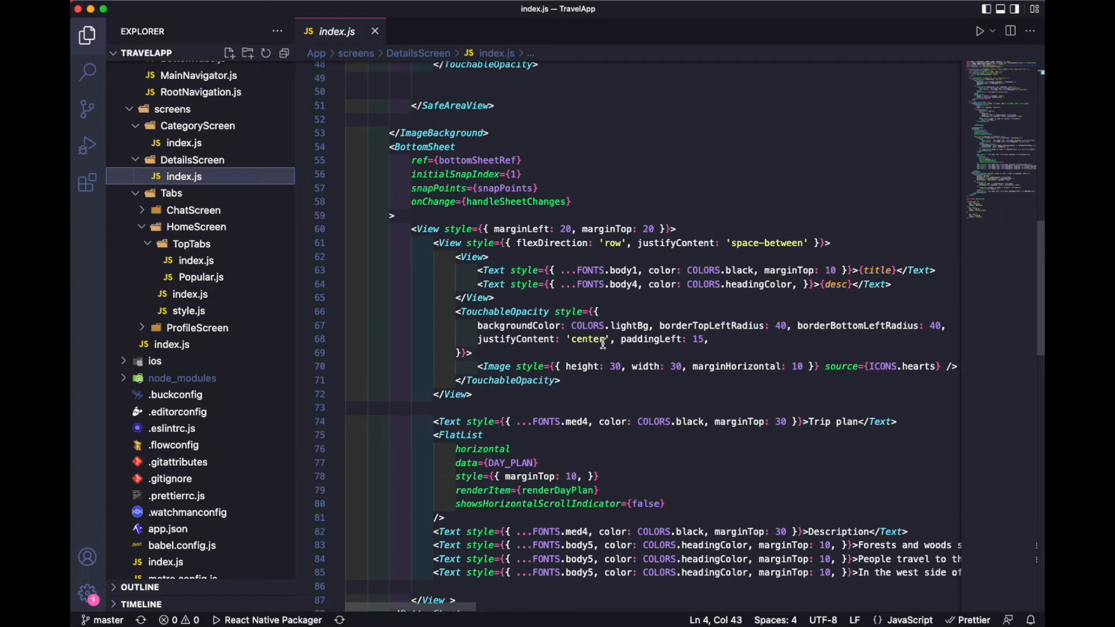
scroll("down", 3)
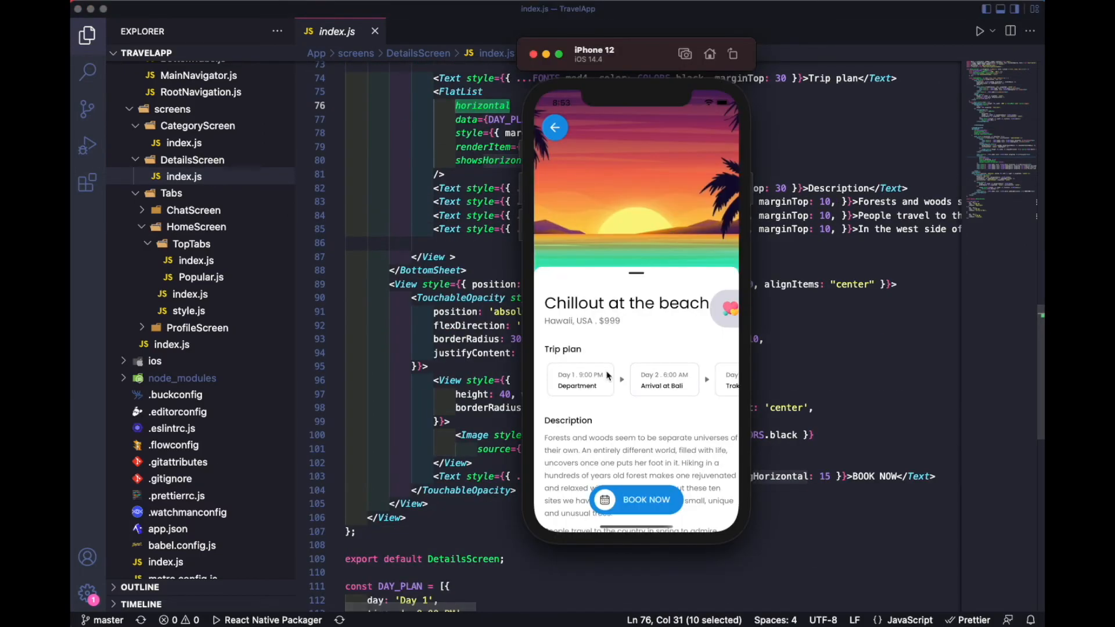
scroll("down", 3)
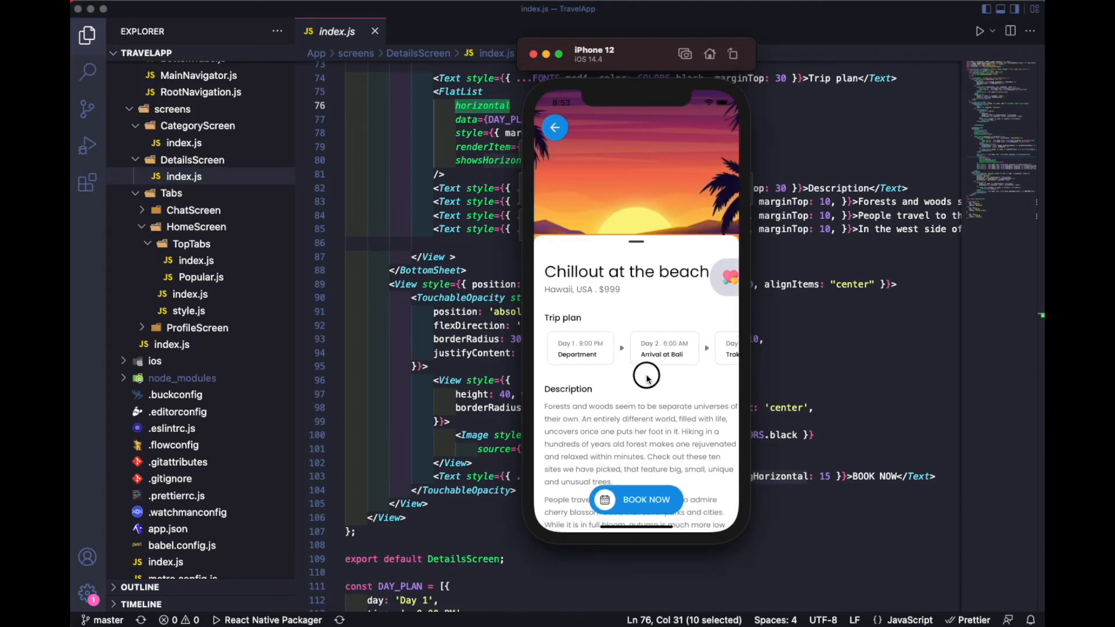